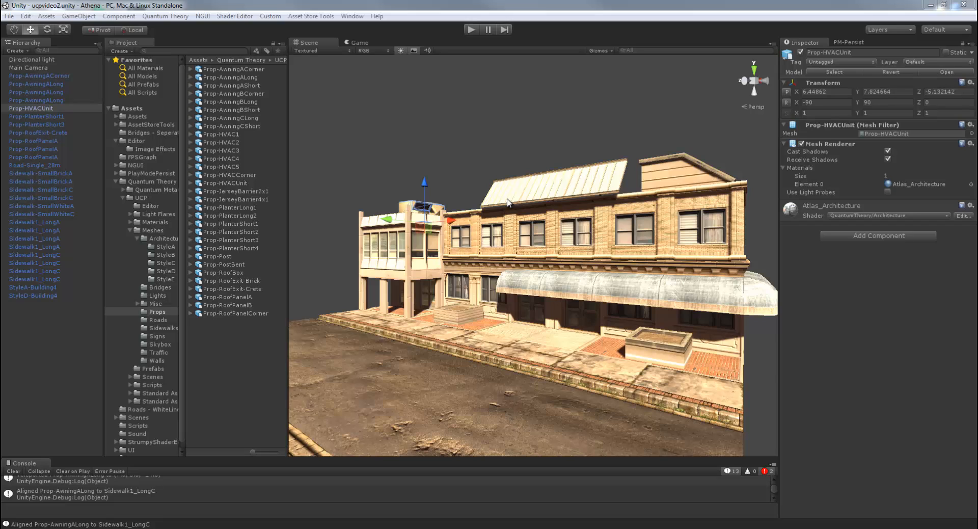
Expand Meshes > Architecture and open the StyleB mesh folder
{"action": "left_click", "coordinate": [162, 239]}
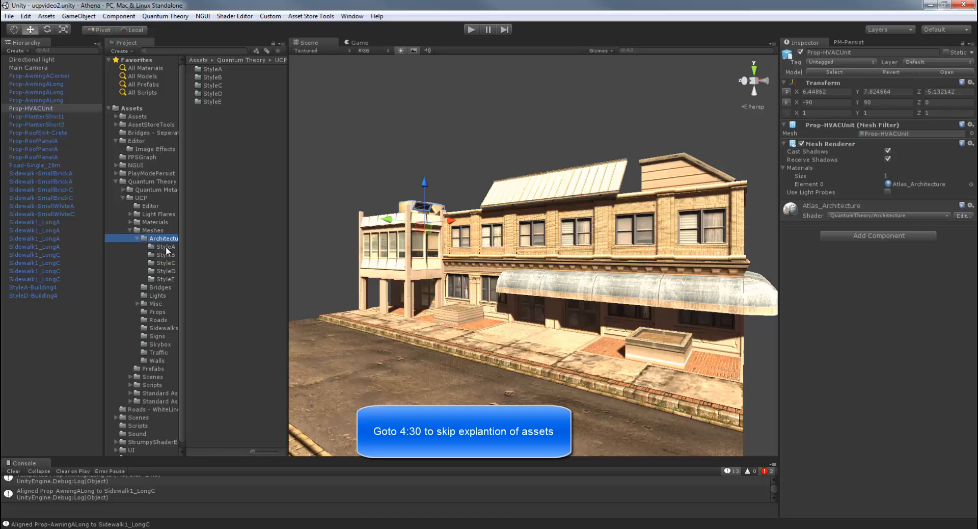
{"action": "left_click", "coordinate": [165, 253]}
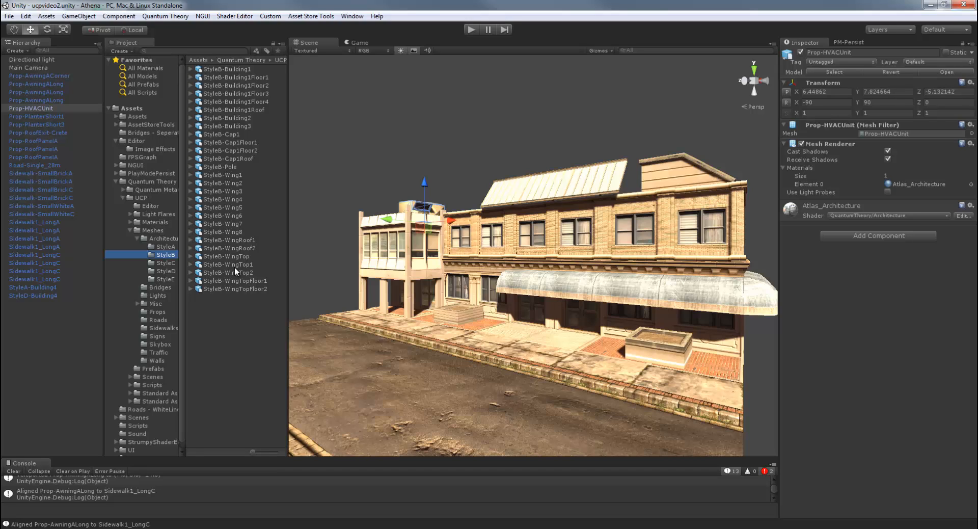
{"action": "mouse_move", "coordinate": [229, 175]}
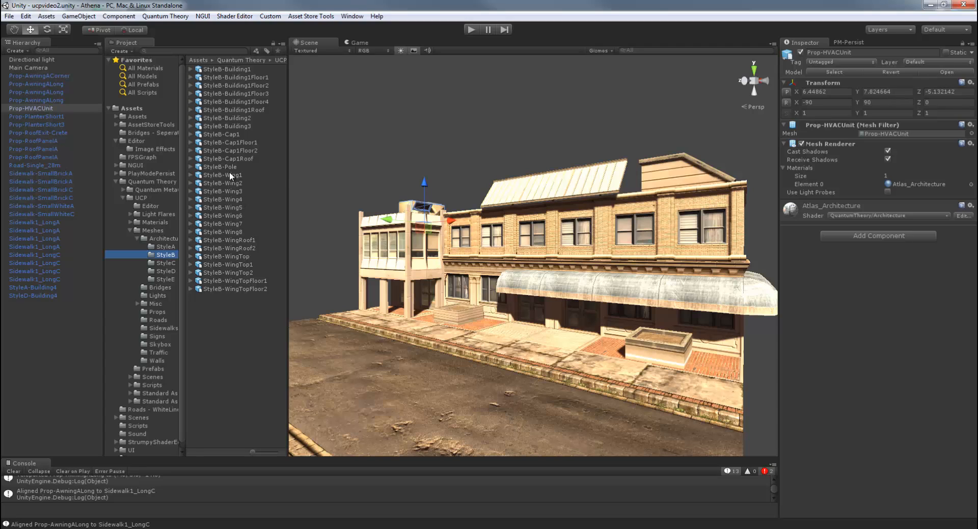
Preview StyleB-Wing1, then select StyleA-WingFloor2 in the StyleA folder
{"action": "left_click", "coordinate": [228, 175]}
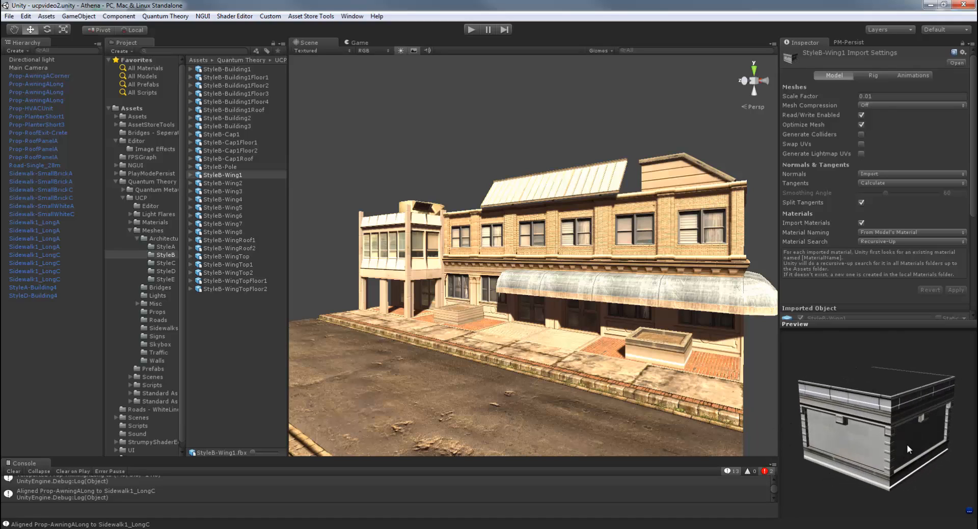
{"action": "left_click", "coordinate": [223, 198]}
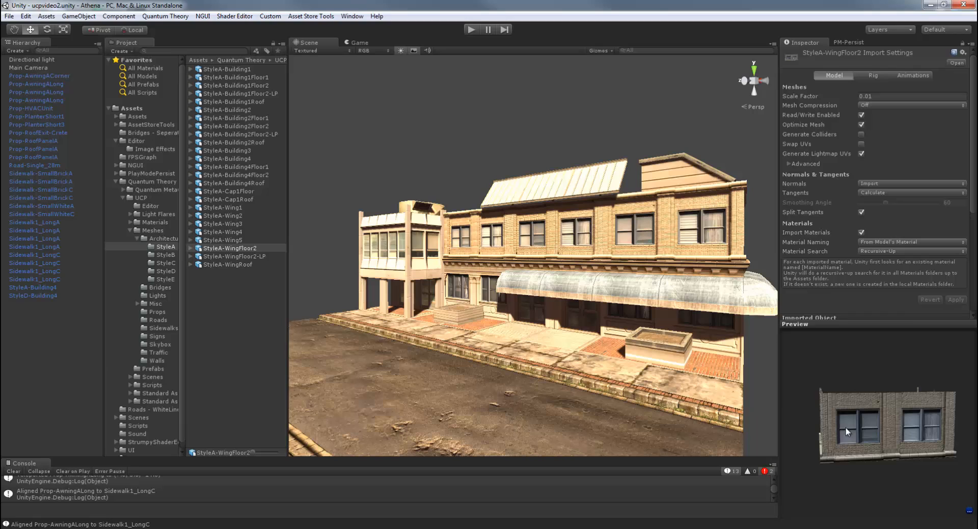
Preview the StyleA-WingFloor2-LP corner piece, then StyleA-Cap1Floor
{"action": "left_click", "coordinate": [235, 256]}
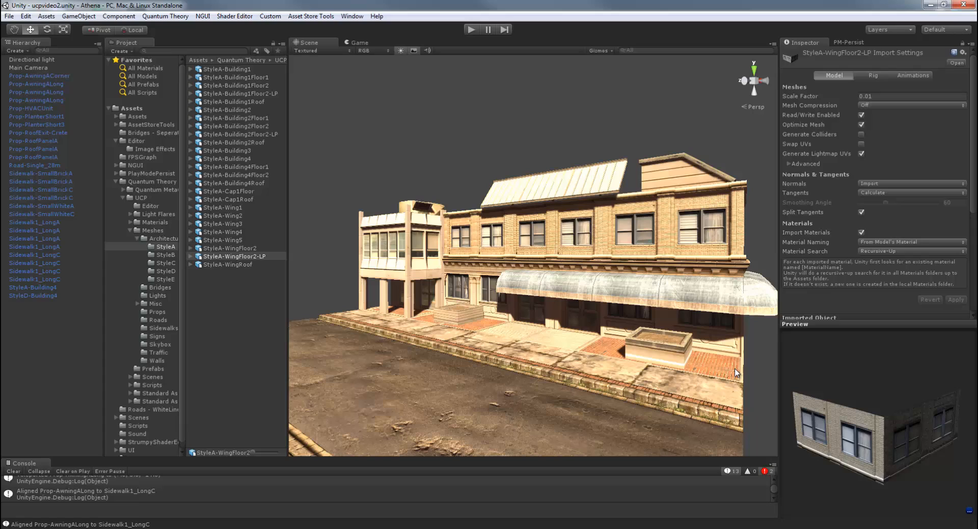
{"action": "mouse_move", "coordinate": [580, 320]}
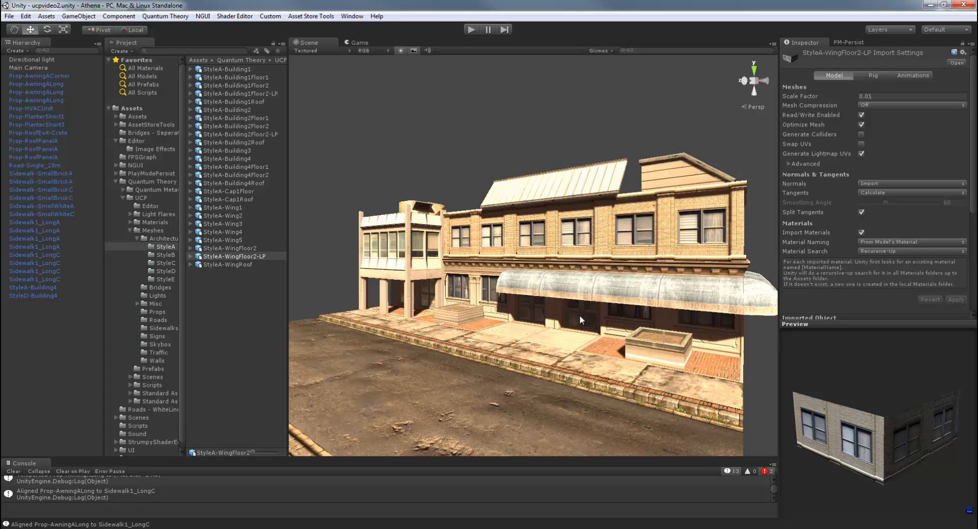
{"action": "mouse_move", "coordinate": [783, 364]}
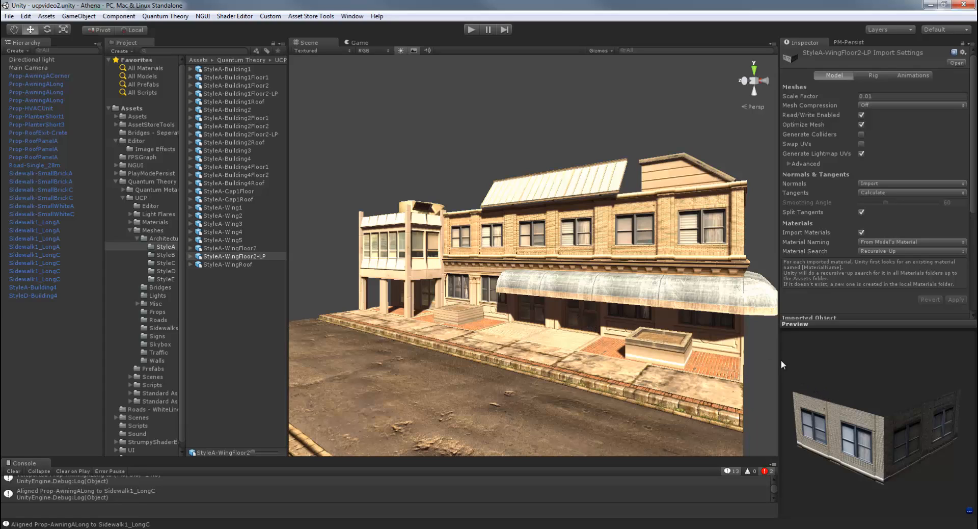
{"action": "left_click", "coordinate": [227, 191]}
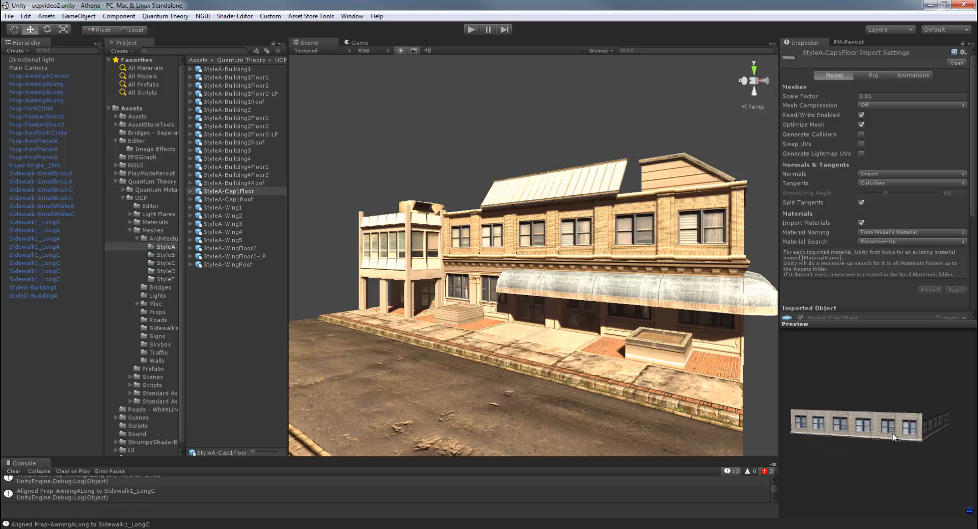
Rotate the Cap1Floor preview, then preview StyleA-Cap1Roof and StyleA-WingRoof
{"action": "left_click_drag", "start_coordinate": [895, 433], "coordinate": [851, 422]}
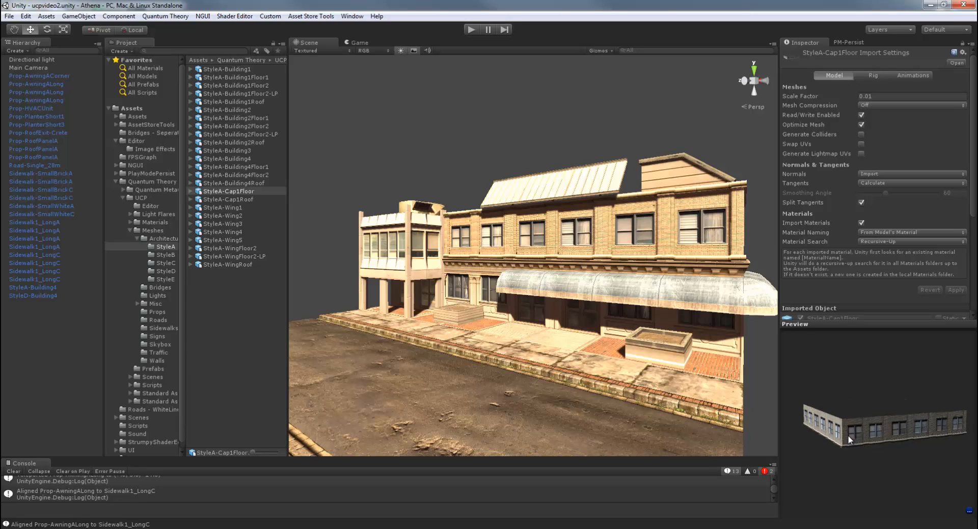
{"action": "left_click", "coordinate": [228, 198]}
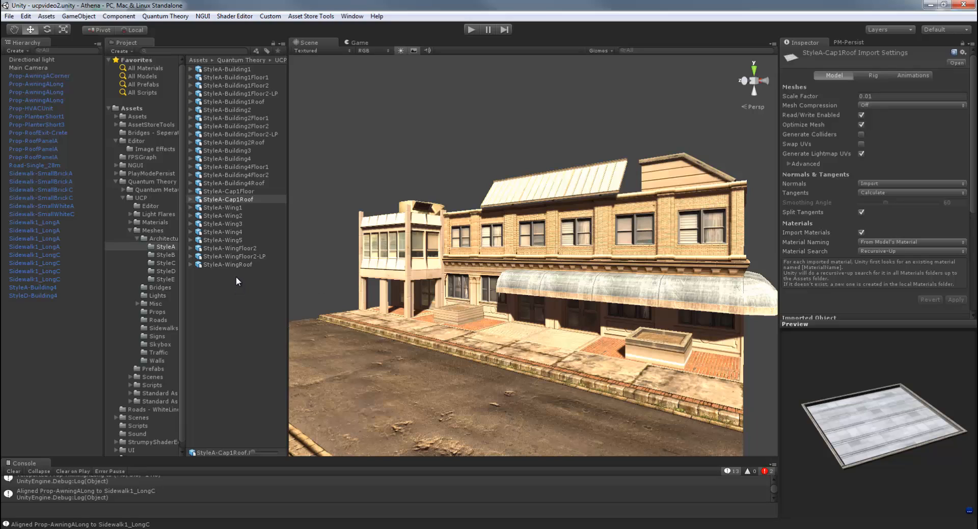
{"action": "left_click", "coordinate": [228, 264]}
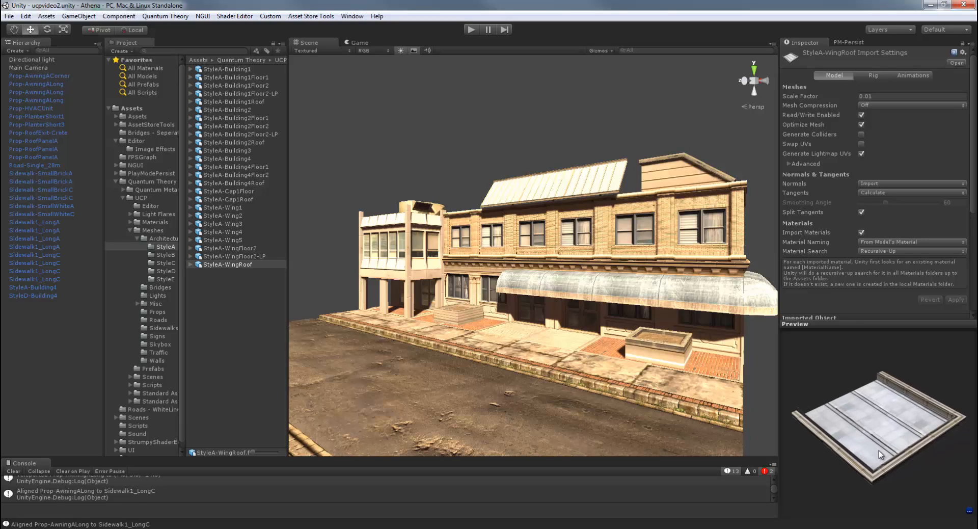
{"action": "mouse_move", "coordinate": [206, 256]}
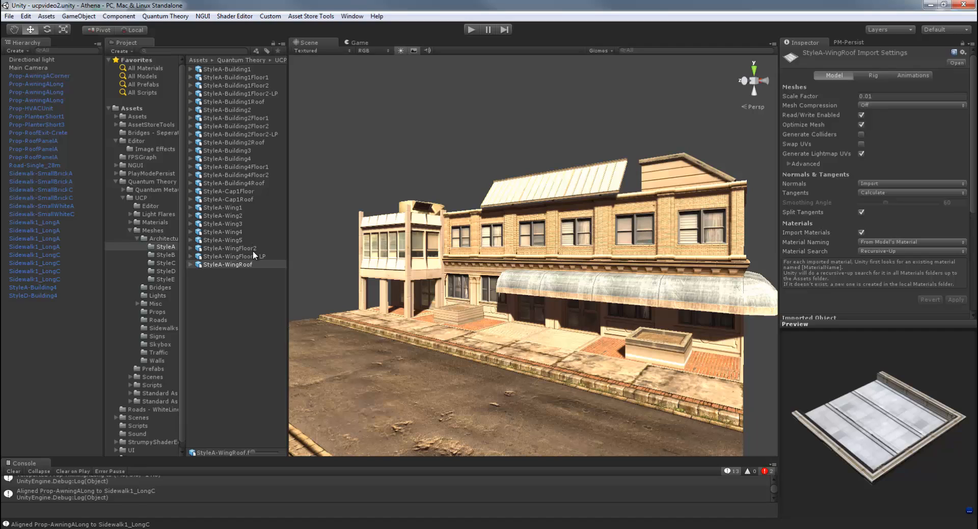
Preview StyleA Wing1, Wing2, Wing3, WingFloor2-LP and WingRoof meshes
{"action": "left_click", "coordinate": [222, 206]}
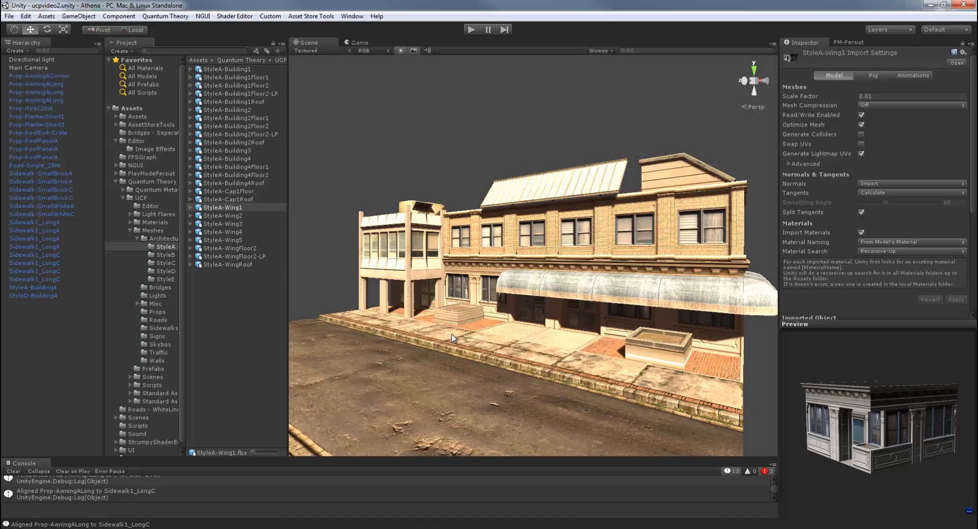
{"action": "left_click", "coordinate": [222, 215]}
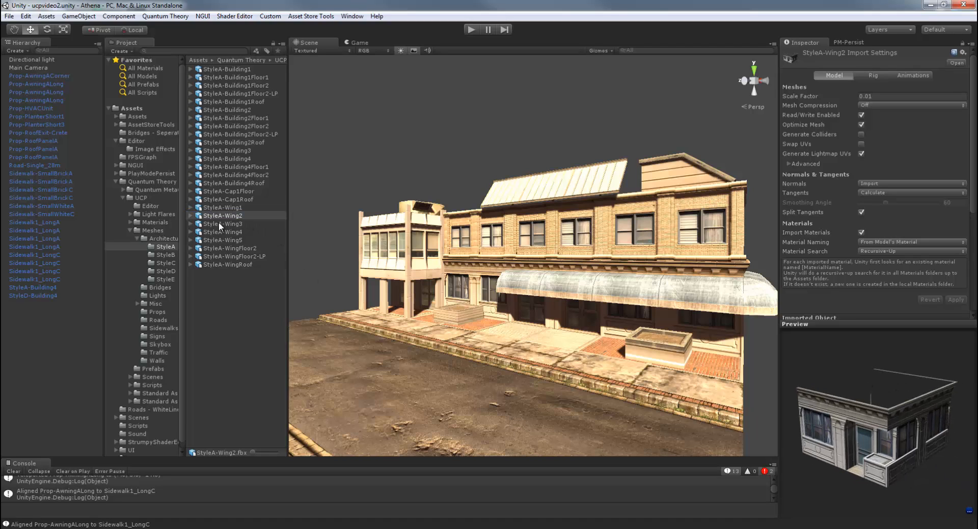
{"action": "left_click", "coordinate": [222, 223]}
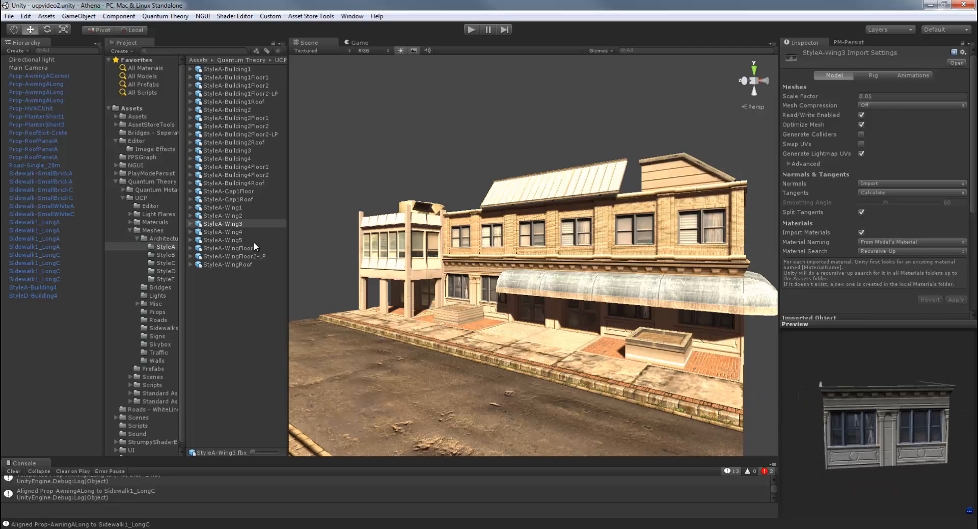
{"action": "left_click", "coordinate": [234, 256]}
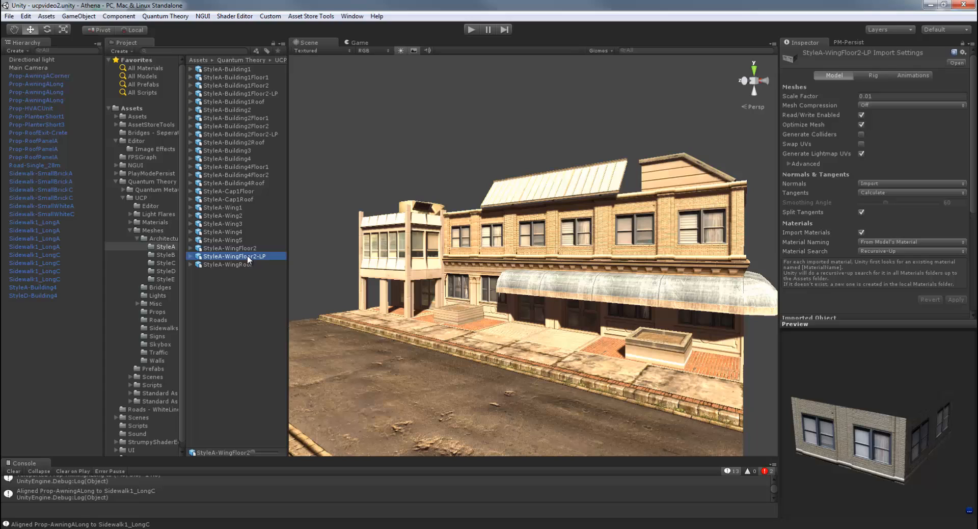
{"action": "left_click", "coordinate": [234, 265]}
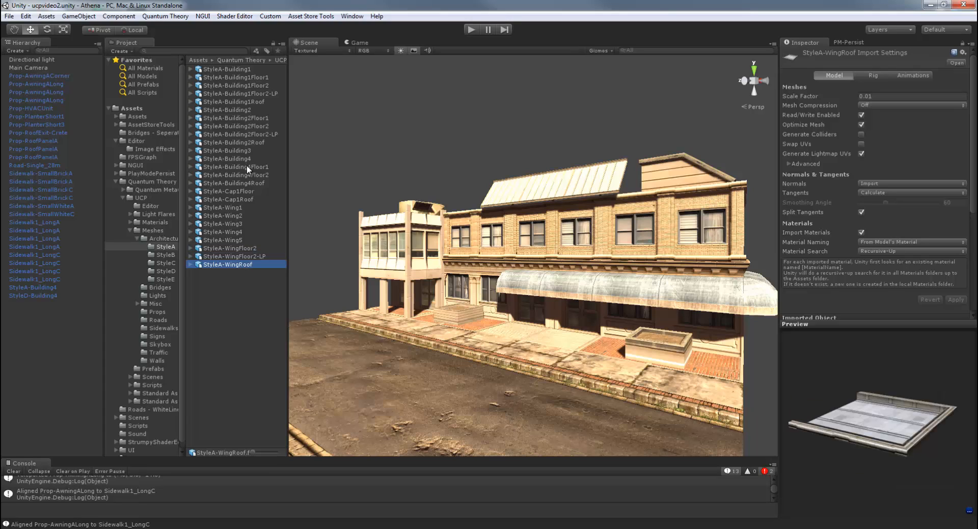
Preview StyleA Building1Floor2, Building2Floor2, Building2Floor2-LP and Building2Roof, then reselect StyleB-Wing1
{"action": "left_click", "coordinate": [236, 85]}
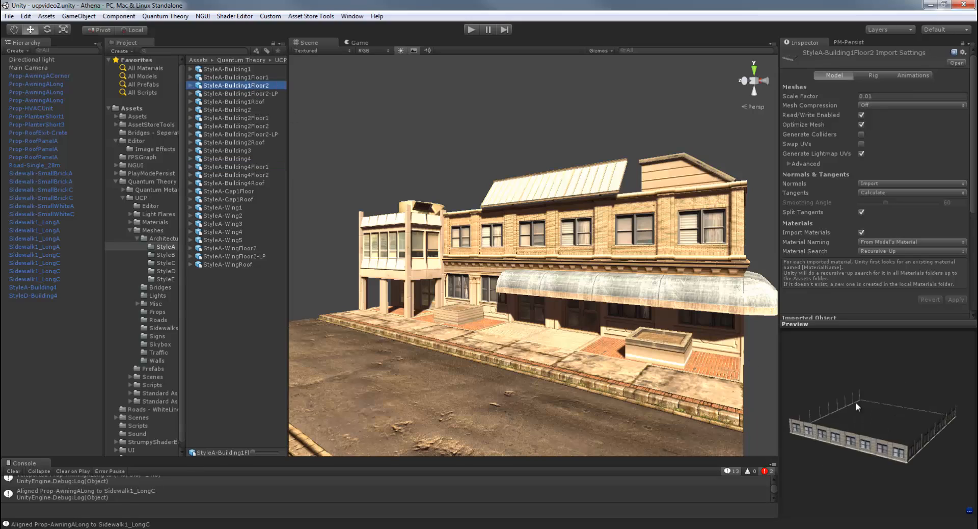
{"action": "left_click", "coordinate": [236, 125]}
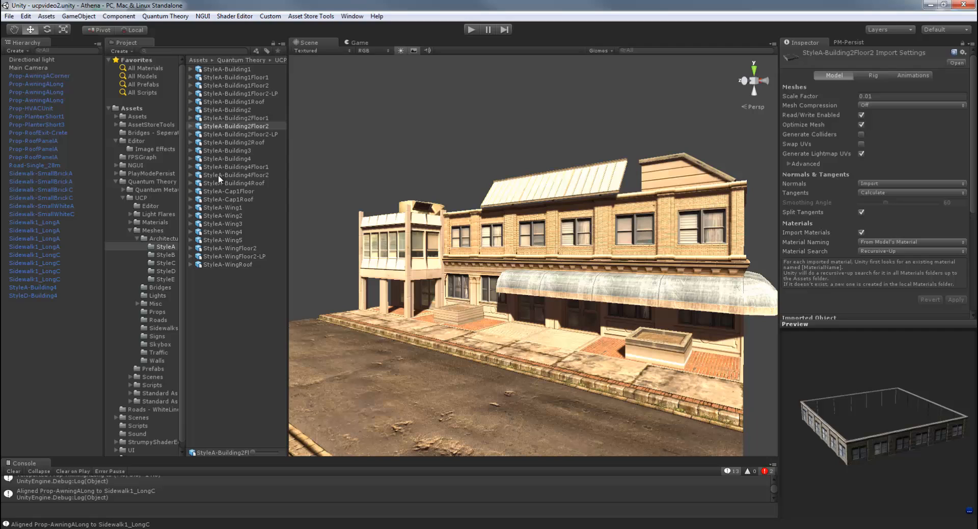
{"action": "left_click", "coordinate": [238, 133]}
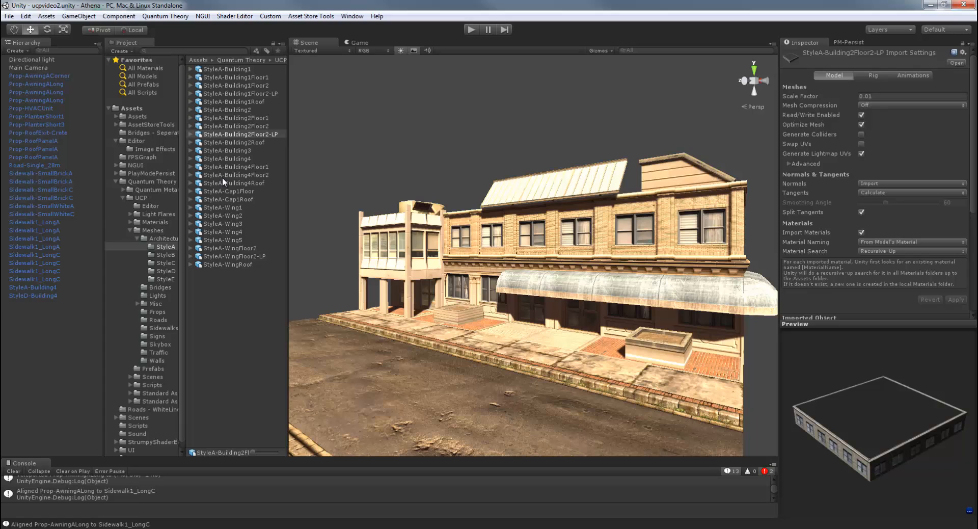
{"action": "mouse_move", "coordinate": [236, 155]}
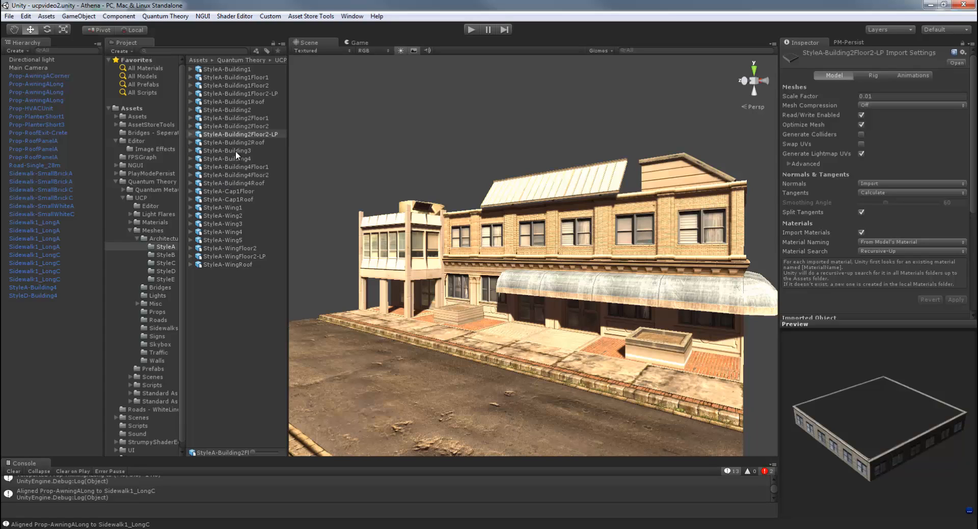
{"action": "left_click", "coordinate": [235, 143]}
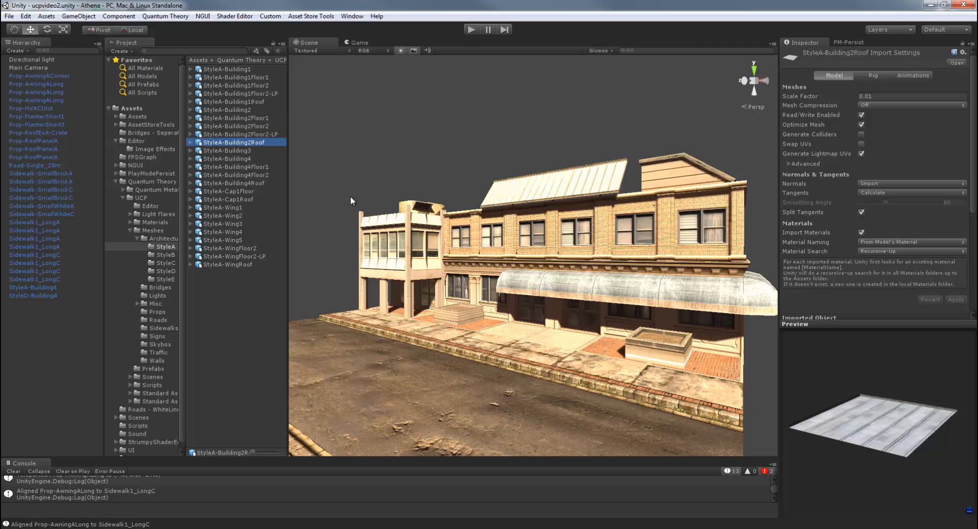
{"action": "left_click", "coordinate": [236, 92]}
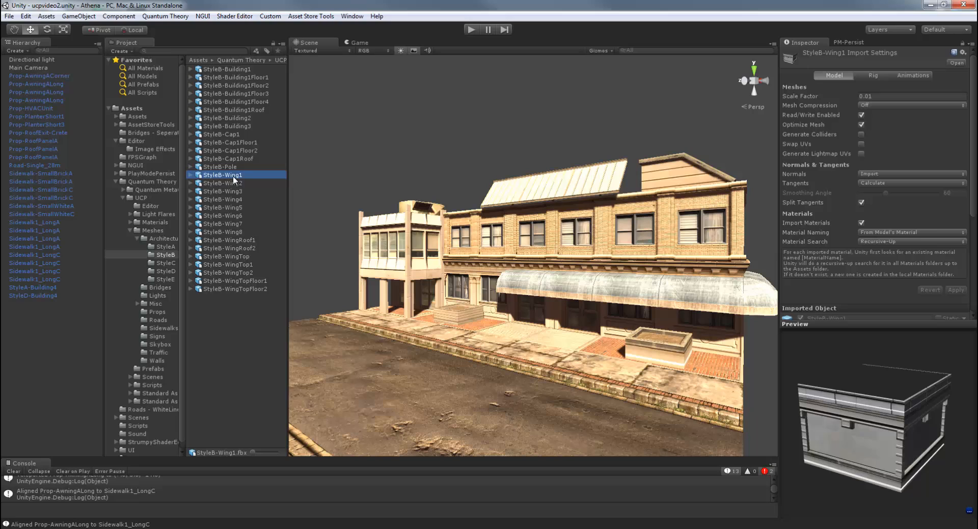
Preview StyleB Wing5, Wing6, Wing7, WingTopFloor1, WingTopFloor2 and WingRoof1 meshes
{"action": "left_click", "coordinate": [224, 215]}
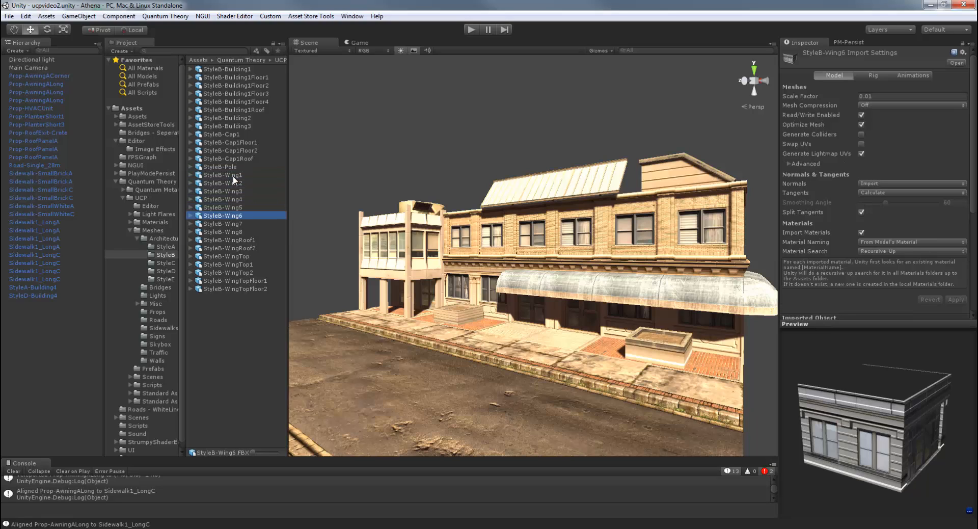
{"action": "left_click", "coordinate": [222, 206]}
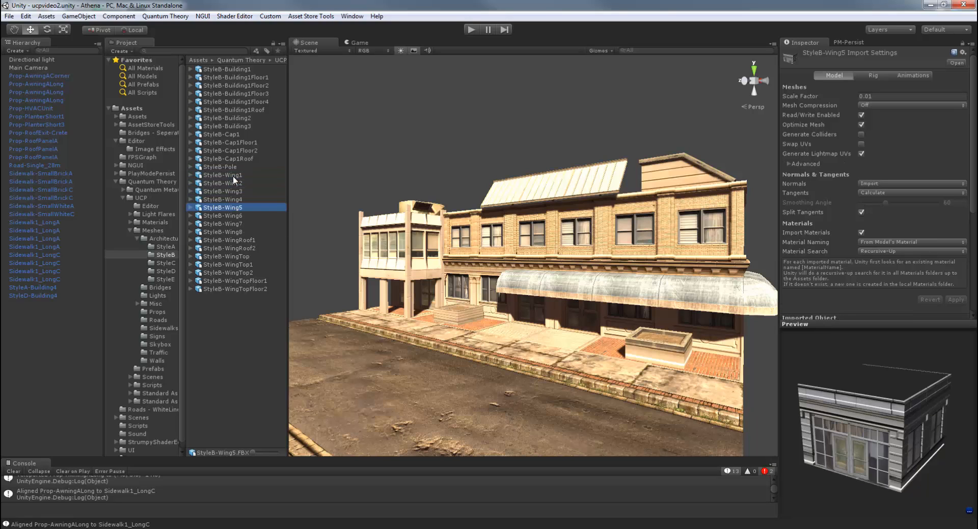
{"action": "left_click", "coordinate": [222, 223]}
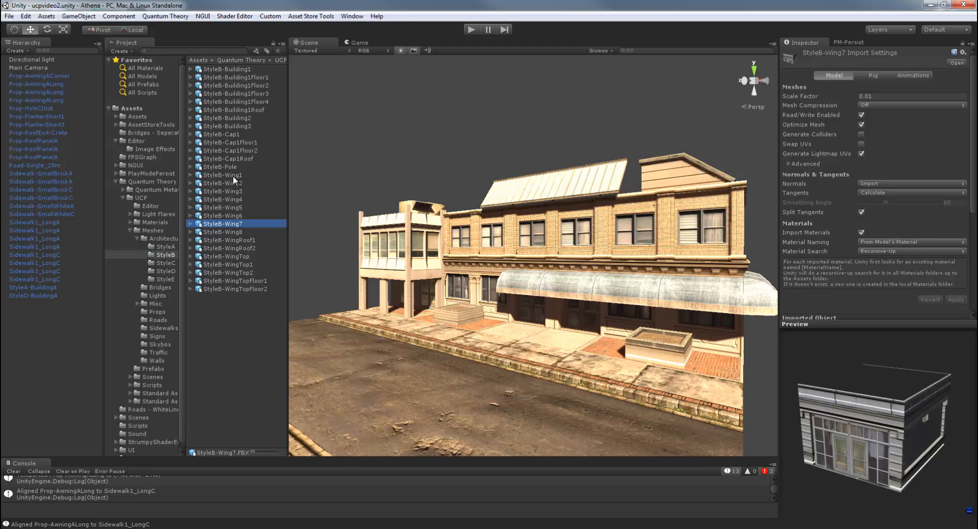
{"action": "mouse_move", "coordinate": [259, 261]}
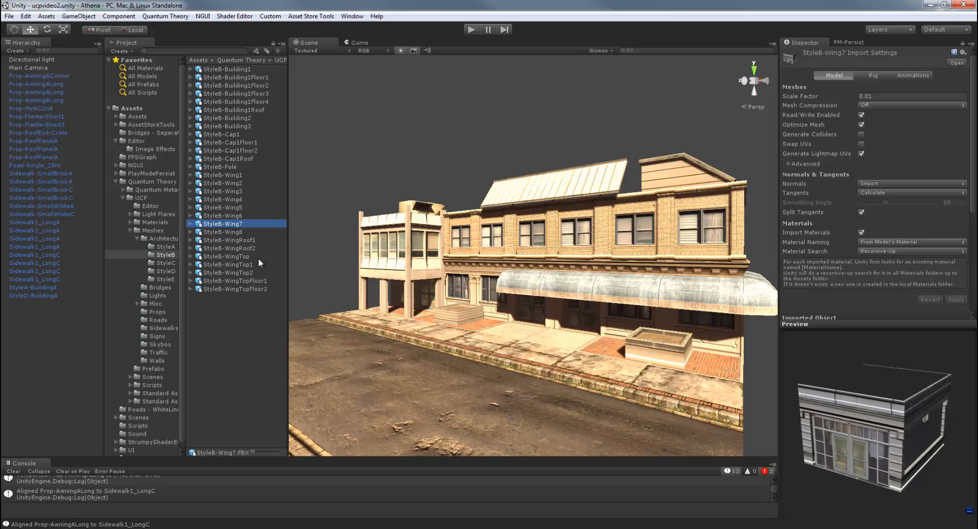
{"action": "left_click", "coordinate": [233, 280]}
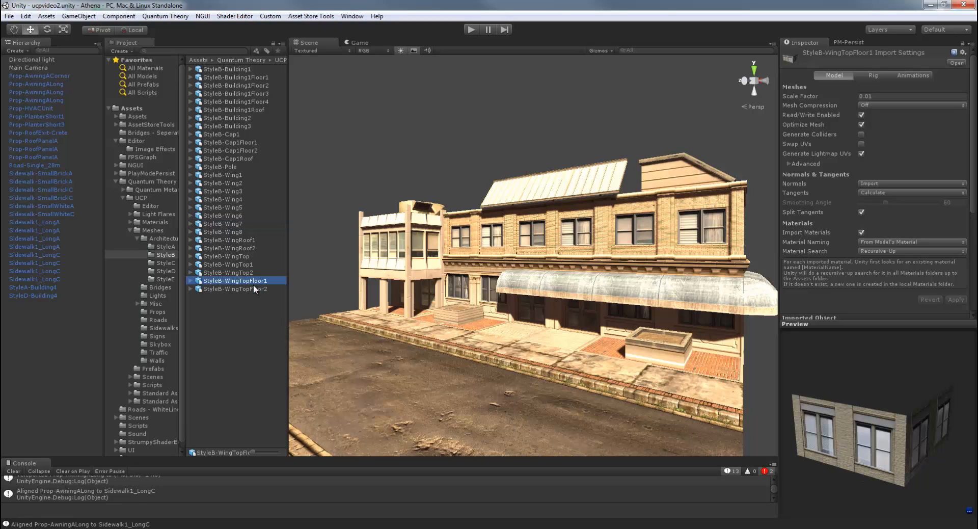
{"action": "left_click", "coordinate": [236, 289]}
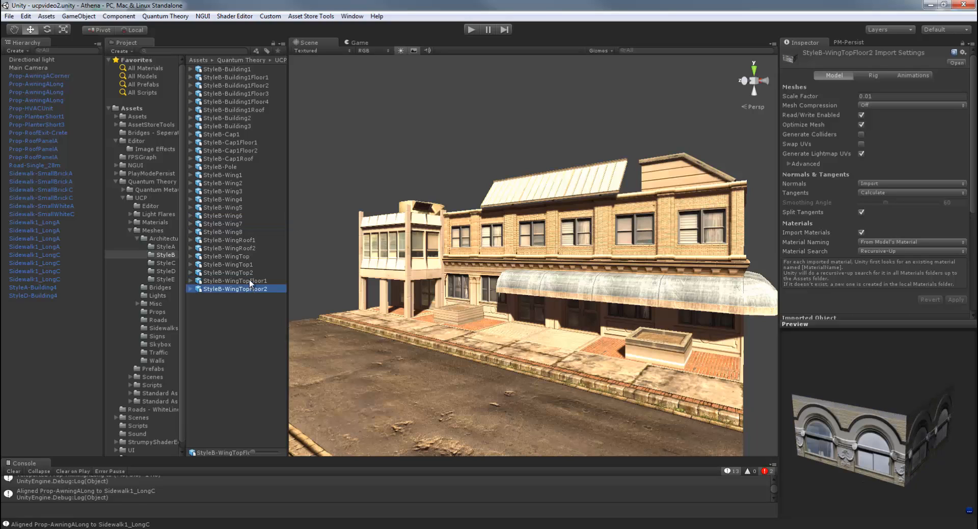
{"action": "left_click", "coordinate": [229, 240]}
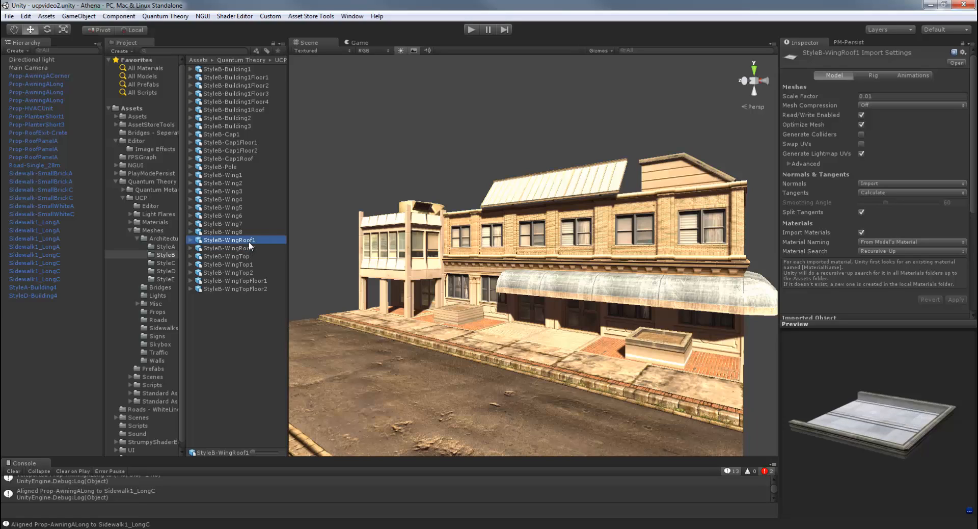
Preview StyleB Cap1Floor2, Cap1Roof, Cap1 and Pole, then list the StyleC meshes
{"action": "left_click", "coordinate": [230, 150]}
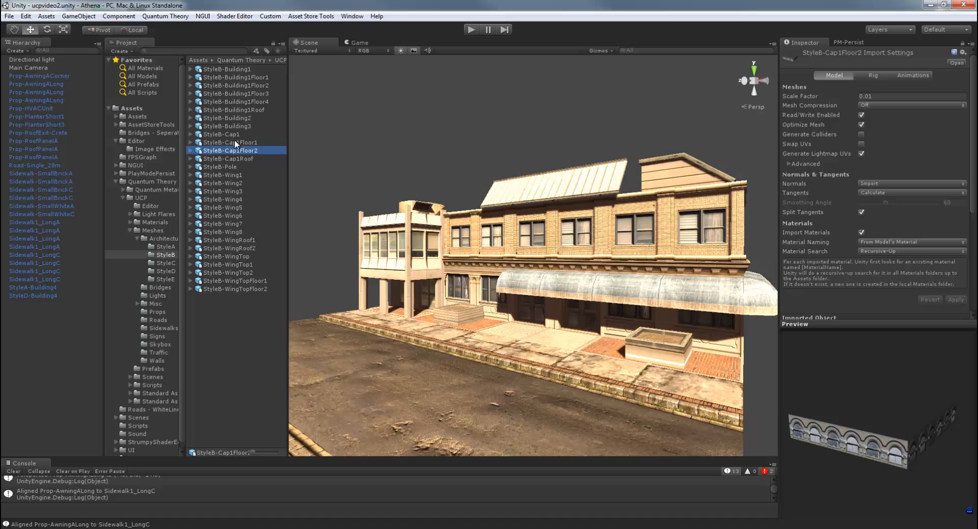
{"action": "left_click", "coordinate": [229, 158]}
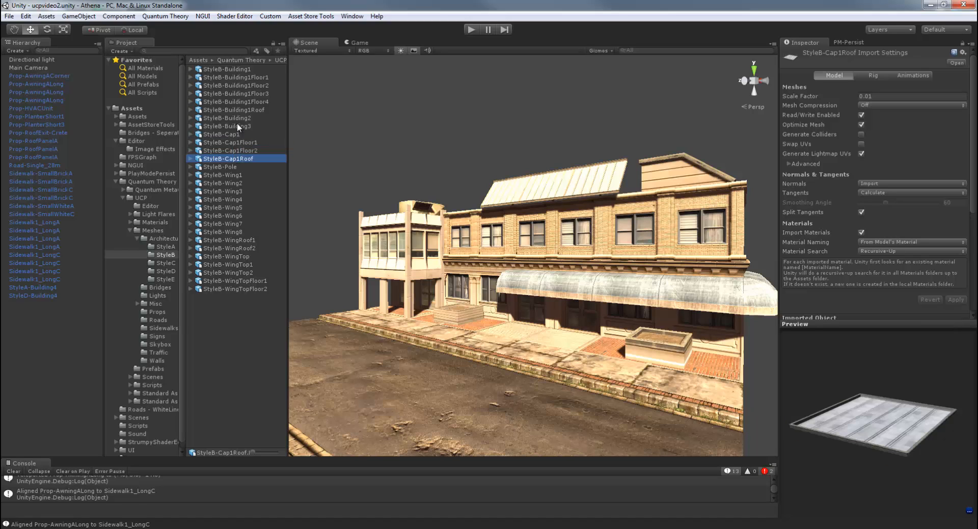
{"action": "left_click", "coordinate": [220, 134]}
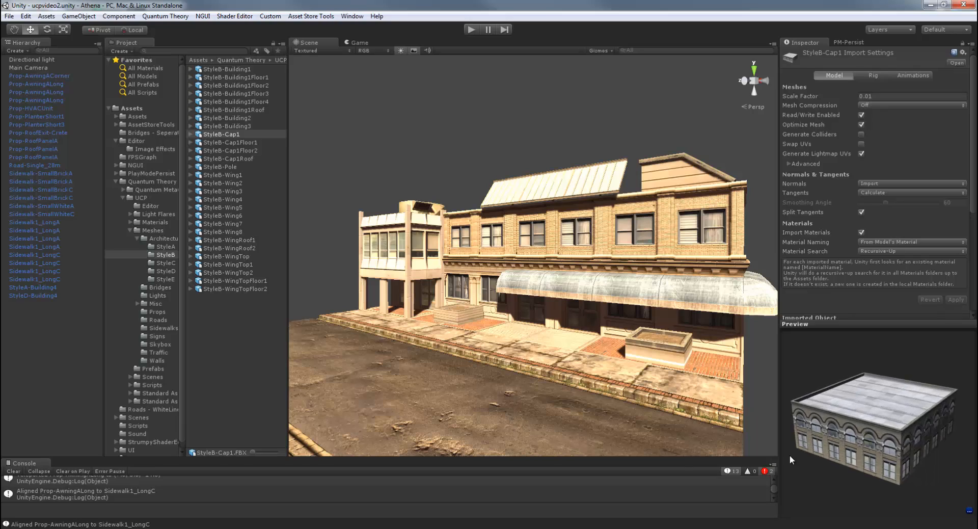
{"action": "left_click", "coordinate": [222, 166]}
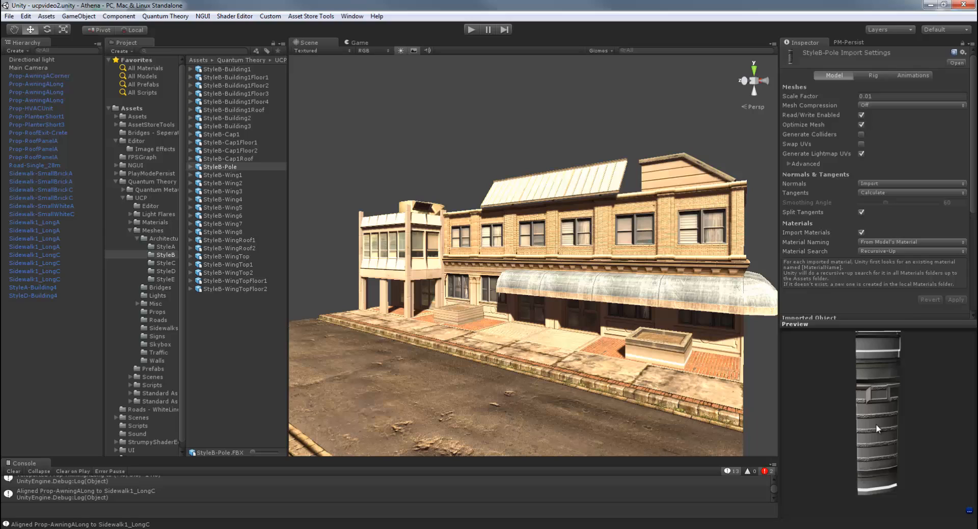
{"action": "left_click", "coordinate": [165, 262]}
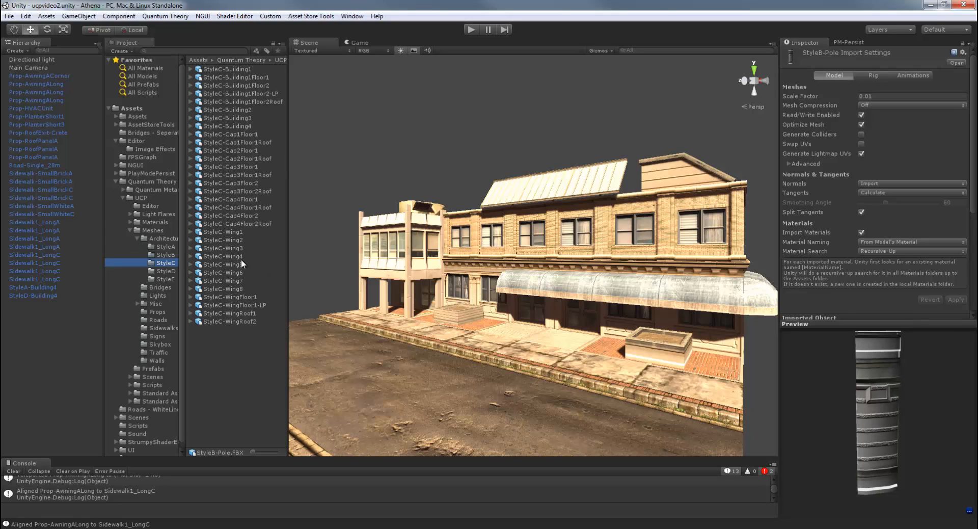
Preview StyleC-Wing3, WingFloor1, WingRoof1 and Wing8, then list the StyleD meshes
{"action": "left_click", "coordinate": [223, 239]}
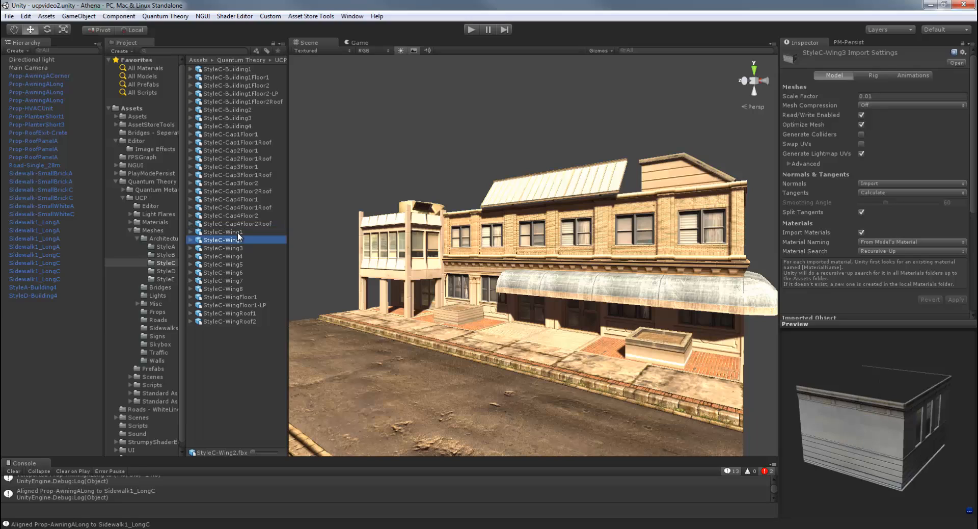
{"action": "left_click", "coordinate": [232, 296]}
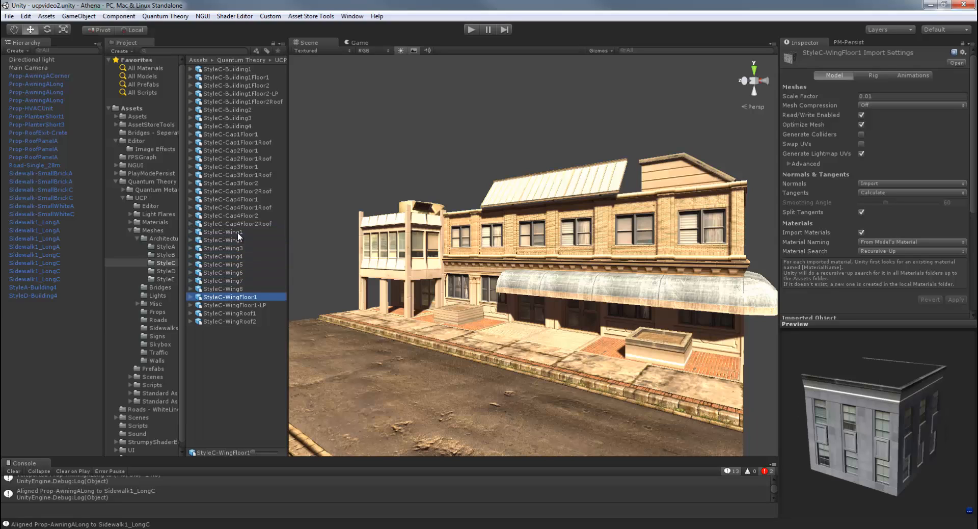
{"action": "left_click", "coordinate": [229, 312]}
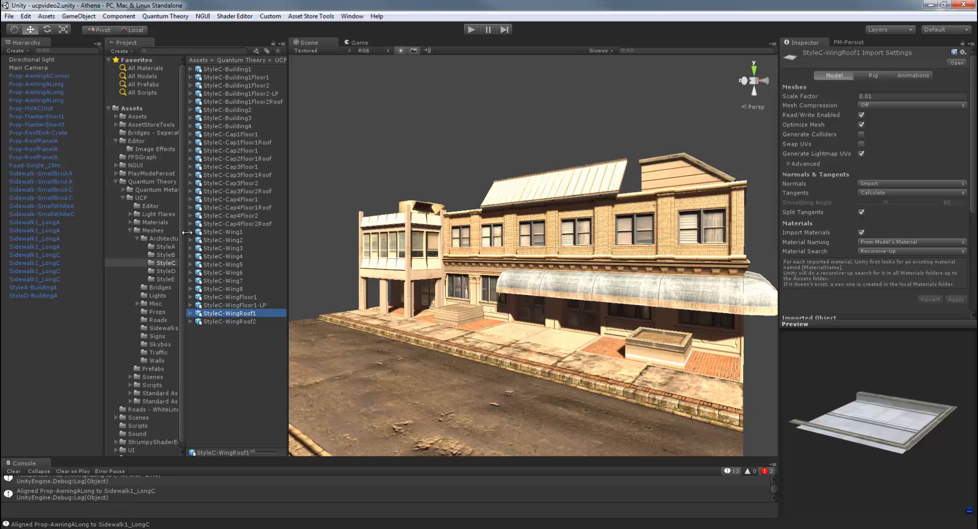
{"action": "left_click", "coordinate": [229, 288]}
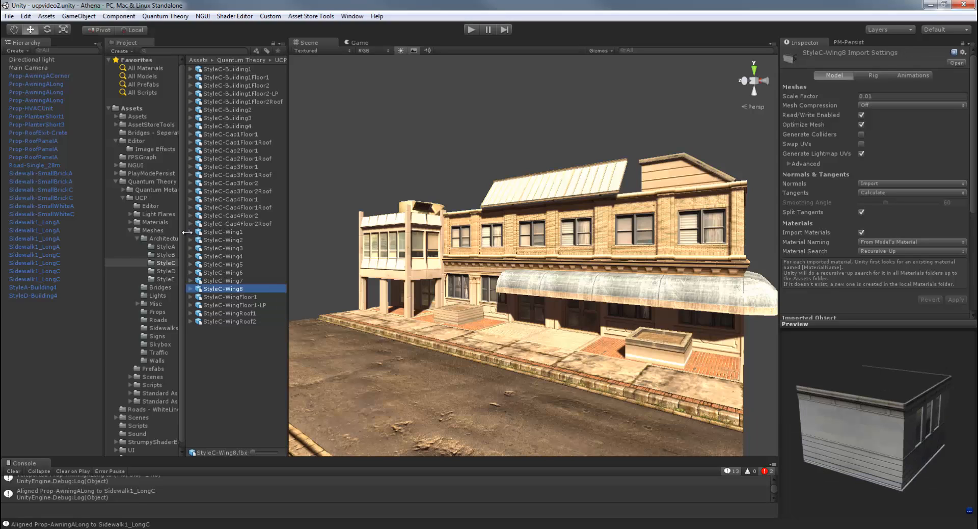
{"action": "left_click", "coordinate": [165, 271]}
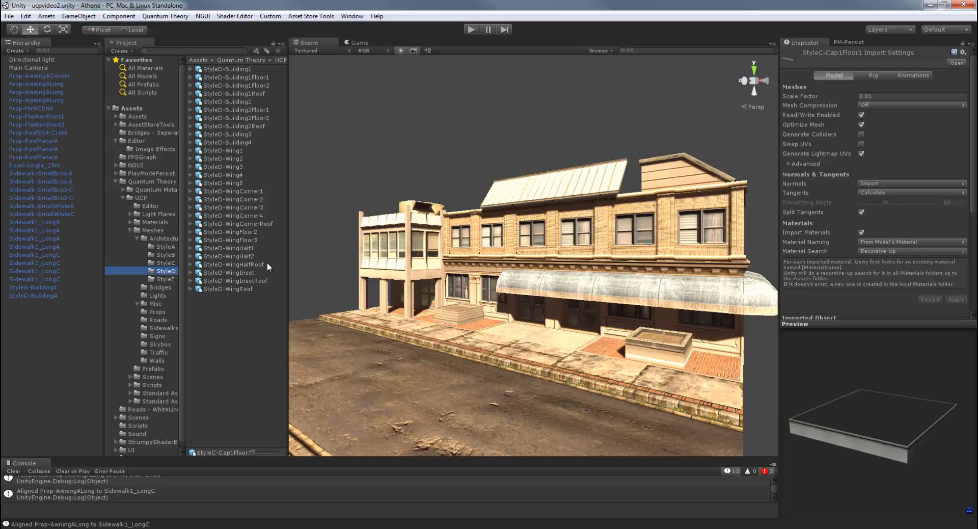
Preview StyleD WingCorner2, WingCorner3, WingFloor2 and WingFloor3 meshes
{"action": "left_click", "coordinate": [234, 199]}
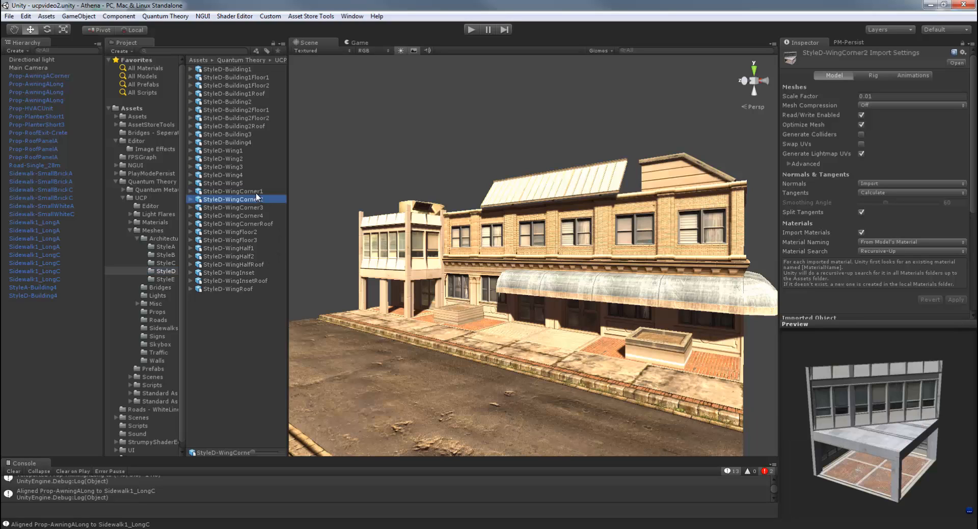
{"action": "left_click", "coordinate": [234, 207]}
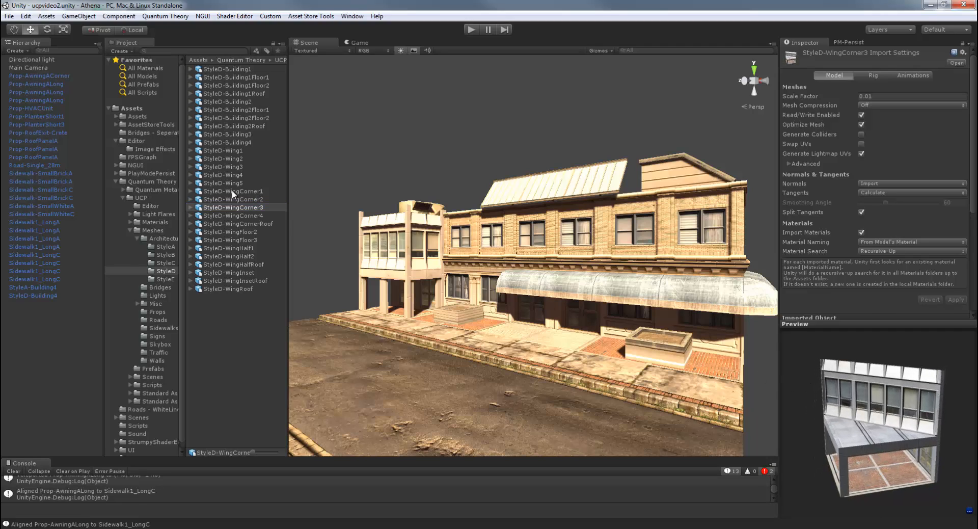
{"action": "left_click", "coordinate": [234, 232]}
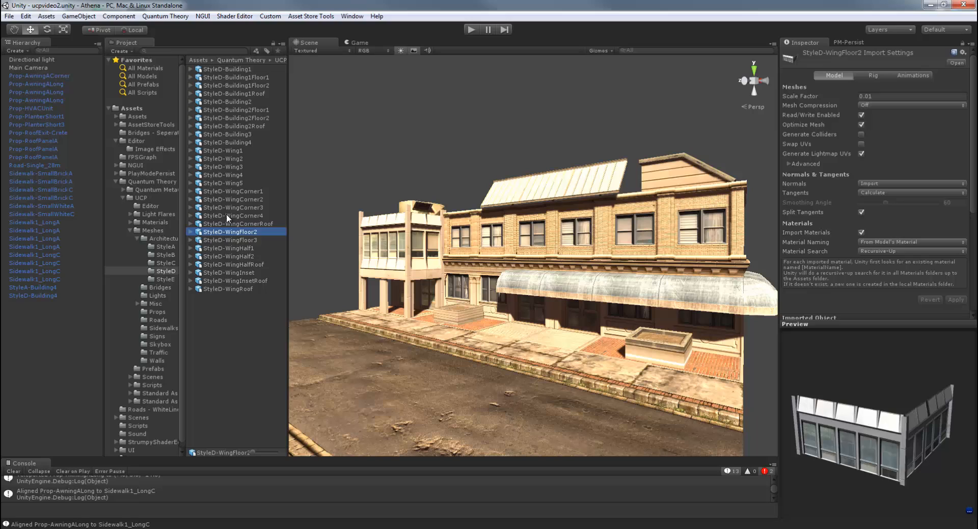
{"action": "left_click", "coordinate": [230, 240]}
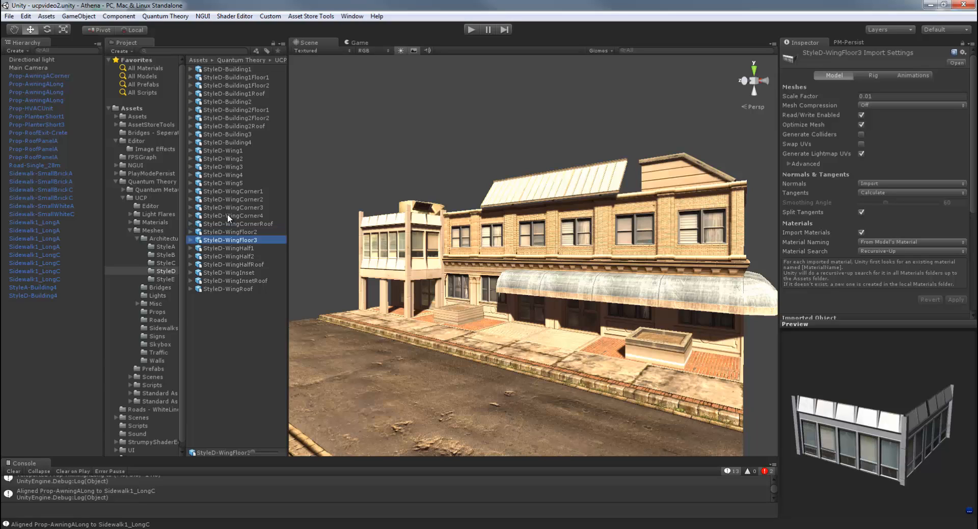
Preview StyleD WingInset, WingHalfRoof, WingHalf1 and WingHalf2, then open the StyleE folder
{"action": "left_click", "coordinate": [229, 273]}
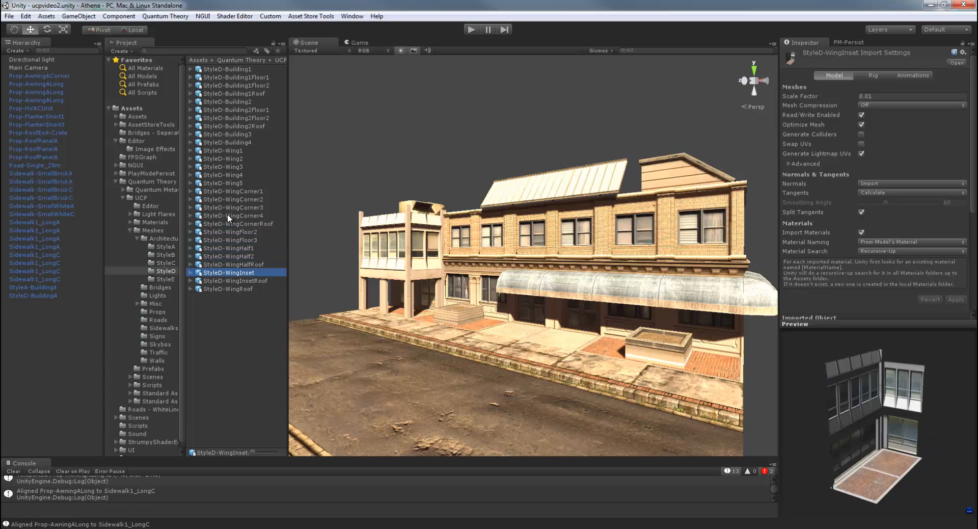
{"action": "left_click", "coordinate": [230, 263]}
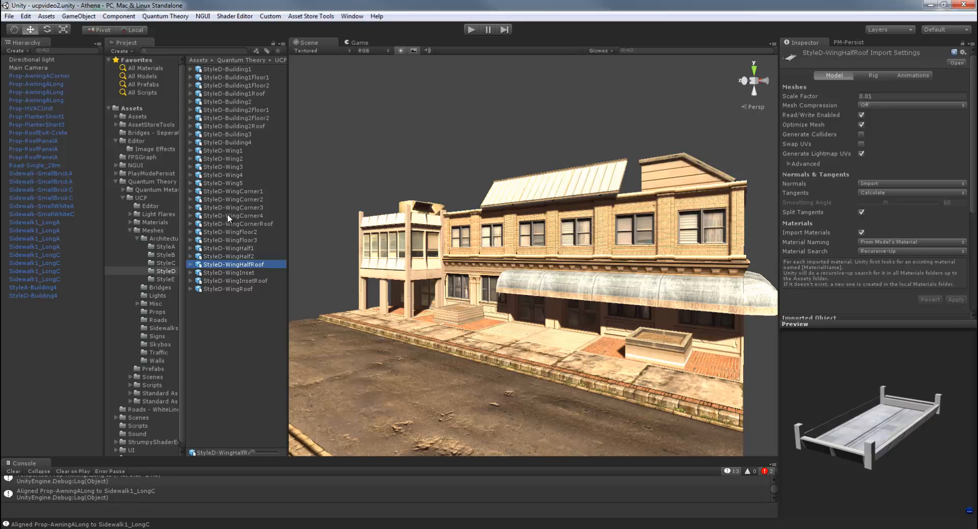
{"action": "mouse_move", "coordinate": [241, 248]}
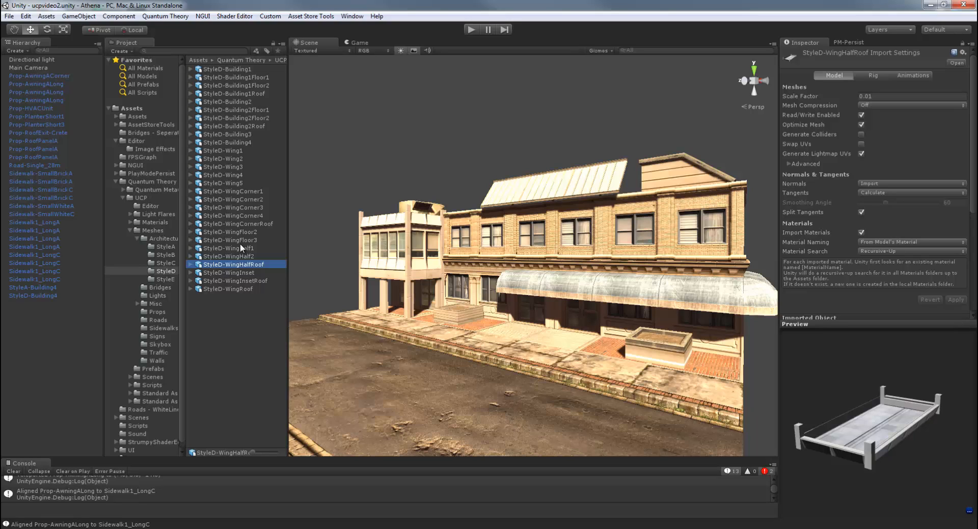
{"action": "left_click", "coordinate": [228, 248]}
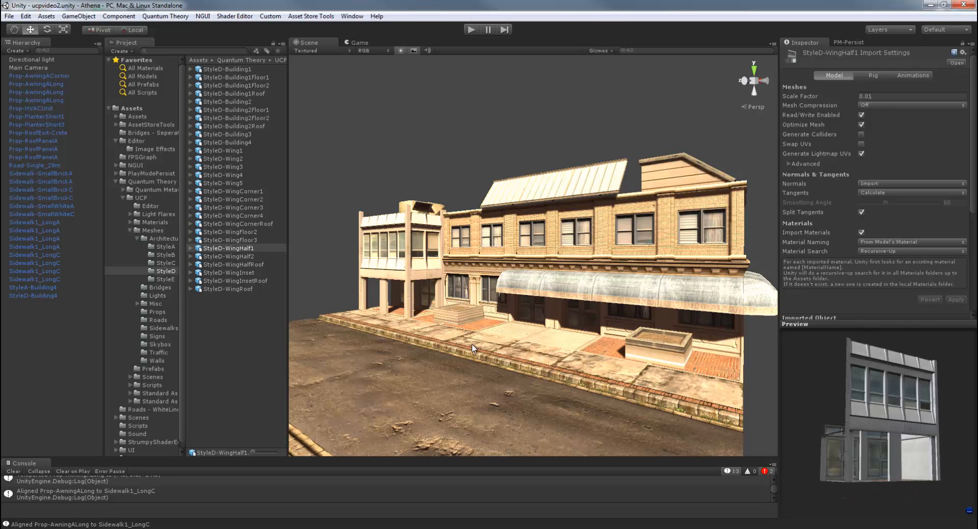
{"action": "left_click", "coordinate": [230, 256]}
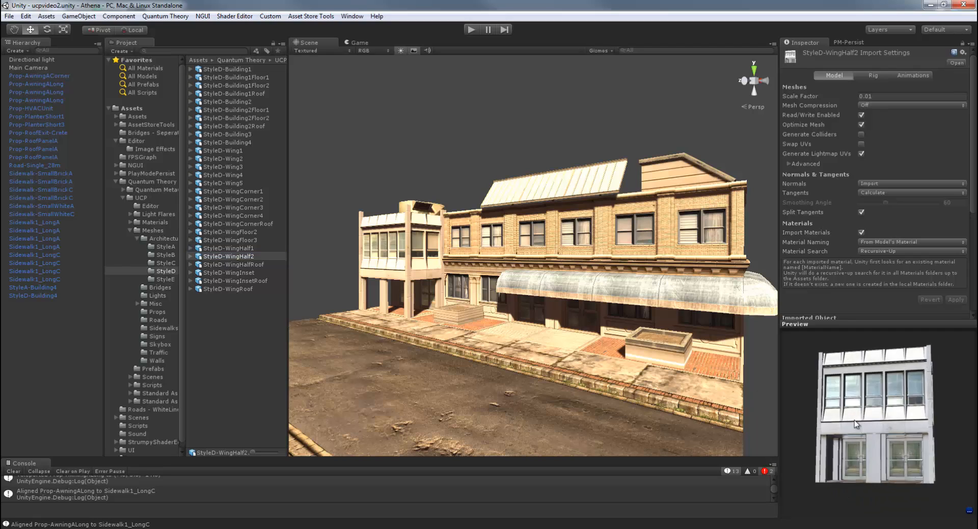
{"action": "left_click", "coordinate": [165, 279]}
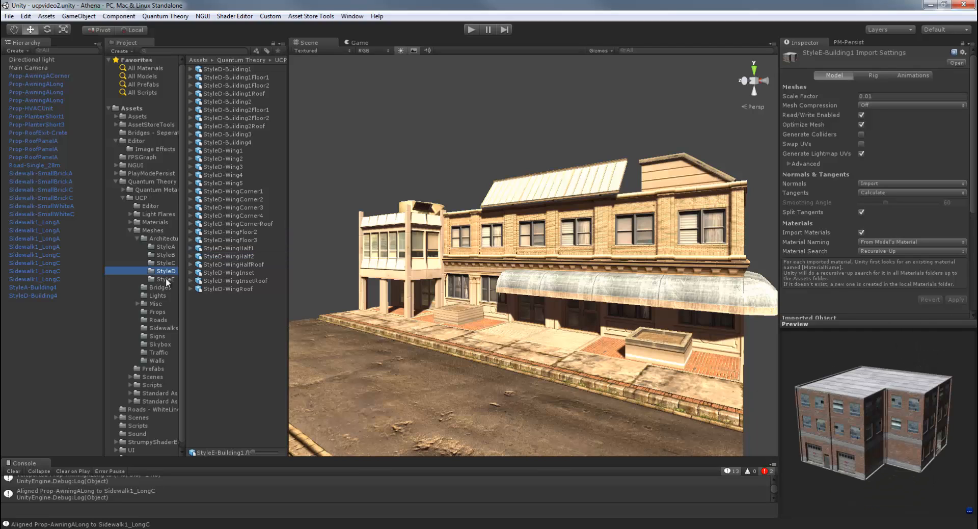
Preview StyleE Building1, Wing1, Wing5, WingFloor4 and WingRoof meshes
{"action": "left_click", "coordinate": [165, 279]}
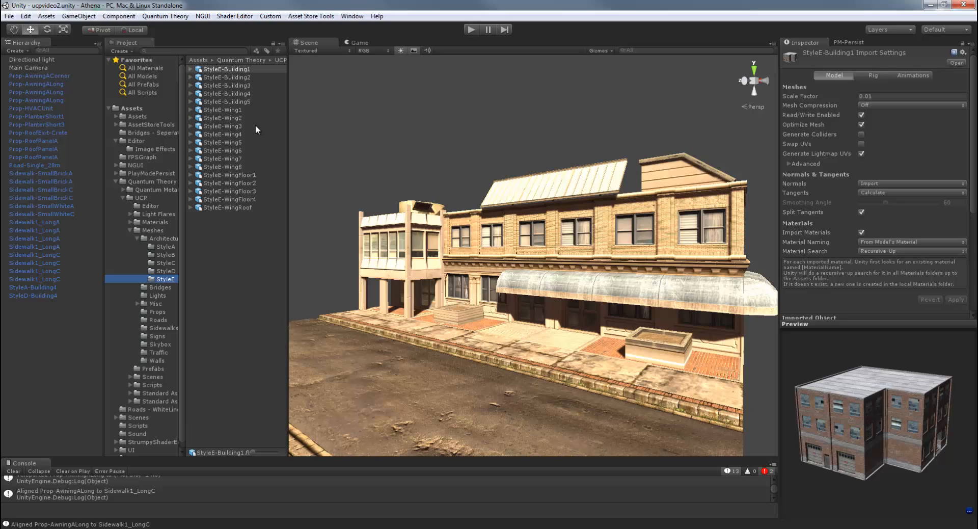
{"action": "left_click", "coordinate": [224, 109]}
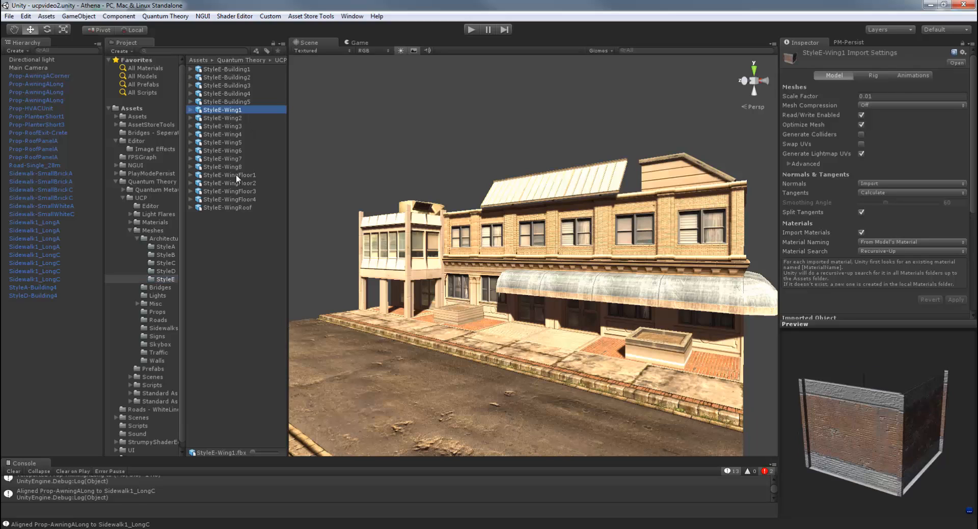
{"action": "left_click", "coordinate": [223, 142]}
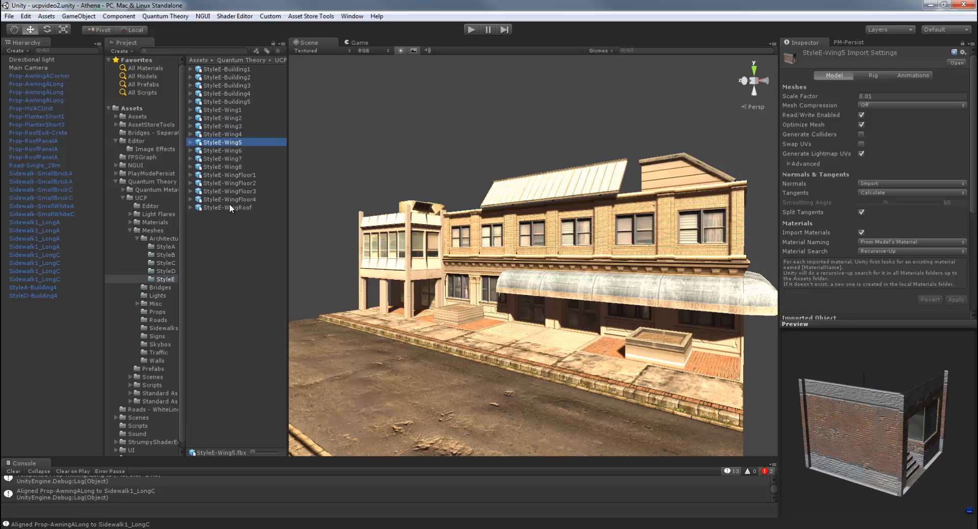
{"action": "left_click", "coordinate": [229, 198]}
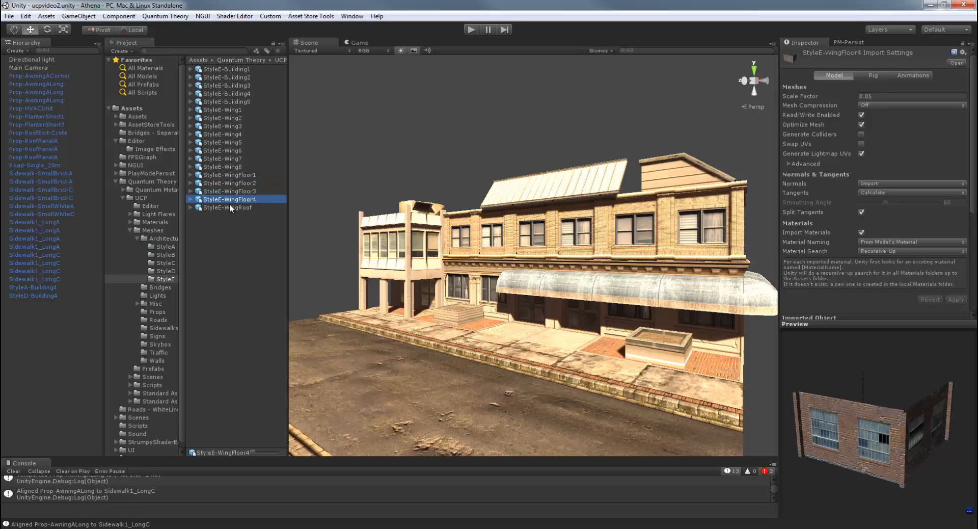
{"action": "left_click", "coordinate": [228, 207]}
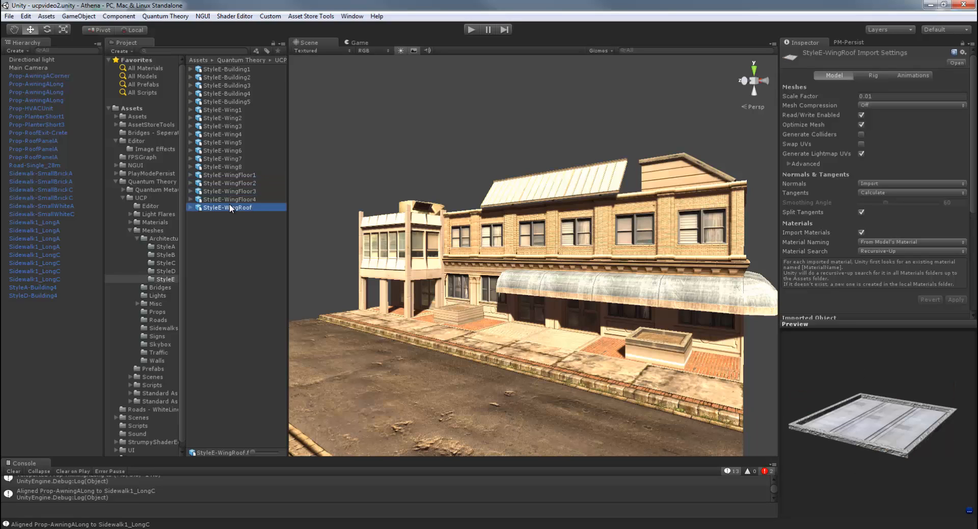
Preview StyleE WingFloor1, Wing8, Wing6 and Wing5, rotating it, then select StyleE-Wing3
{"action": "left_click", "coordinate": [228, 175]}
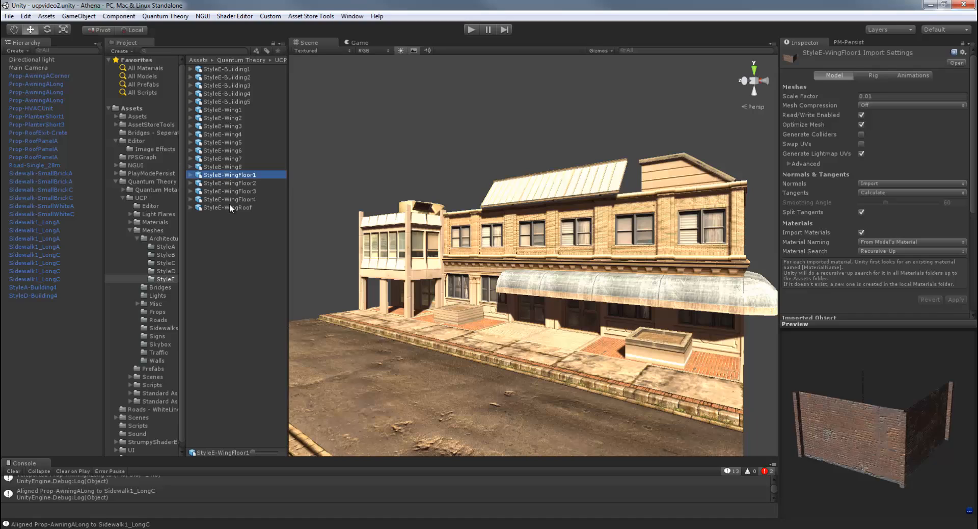
{"action": "left_click", "coordinate": [225, 166]}
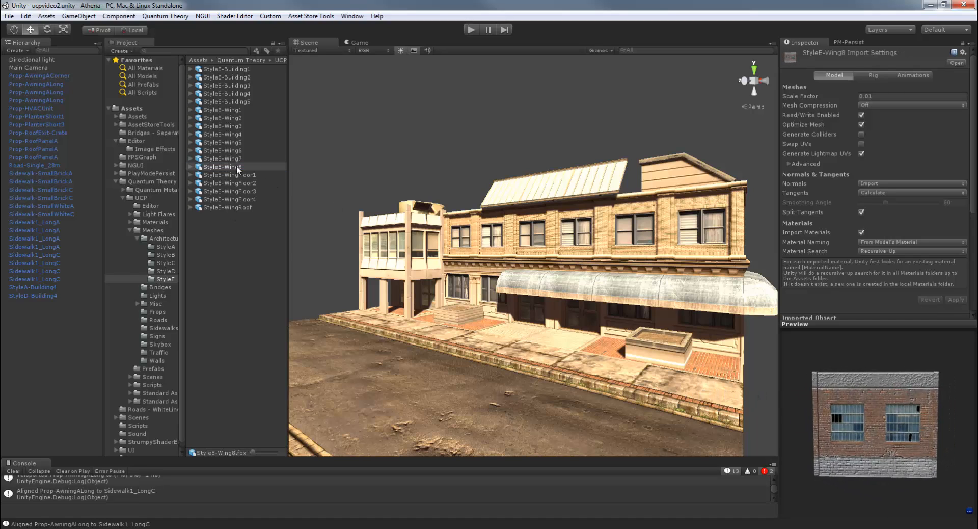
{"action": "left_click", "coordinate": [222, 150]}
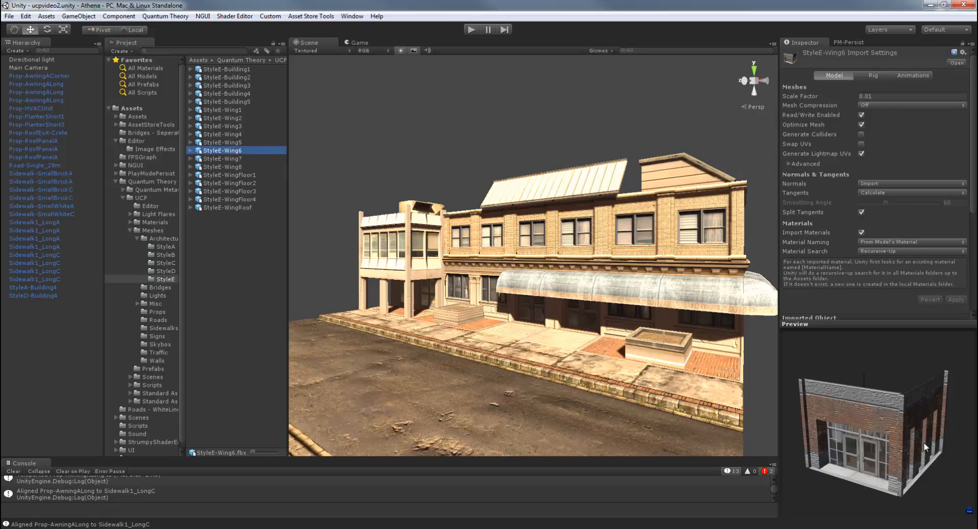
{"action": "left_click", "coordinate": [225, 142]}
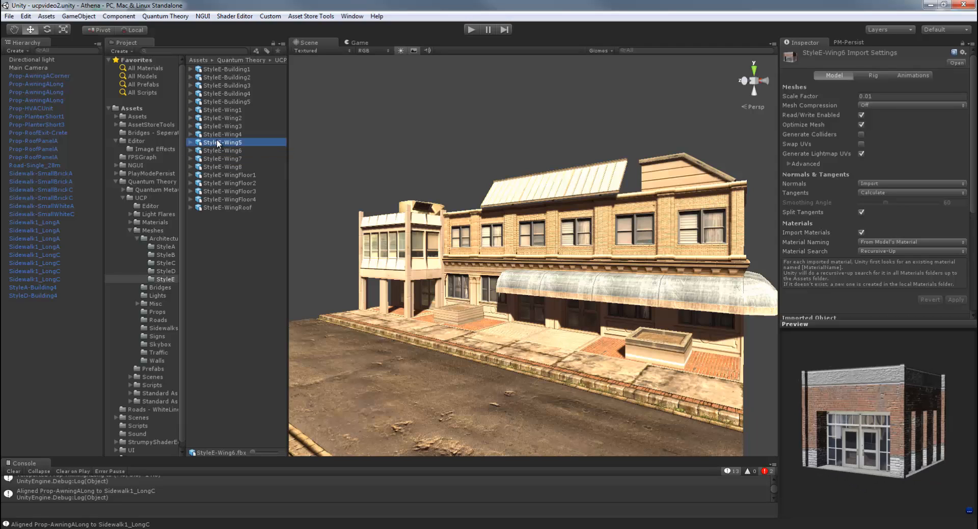
{"action": "left_click", "coordinate": [223, 142]}
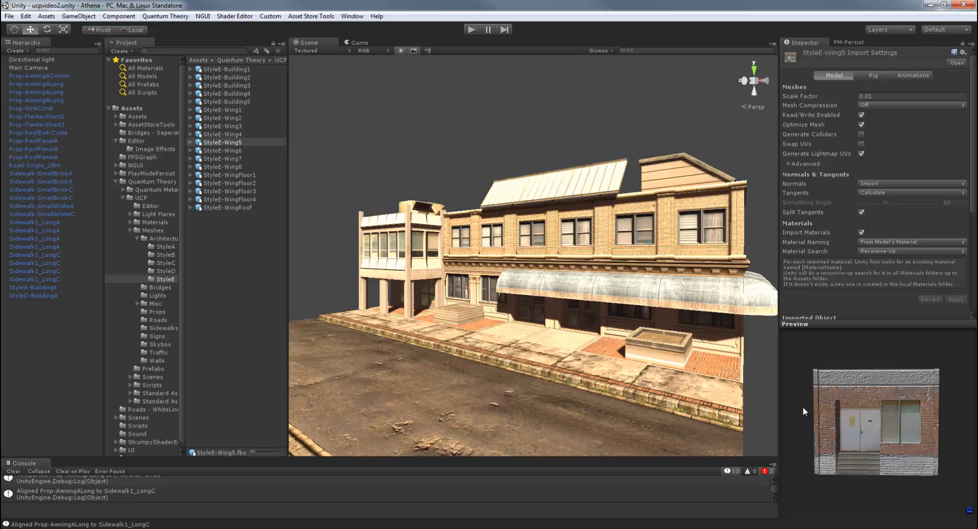
{"action": "mouse_move", "coordinate": [879, 401]}
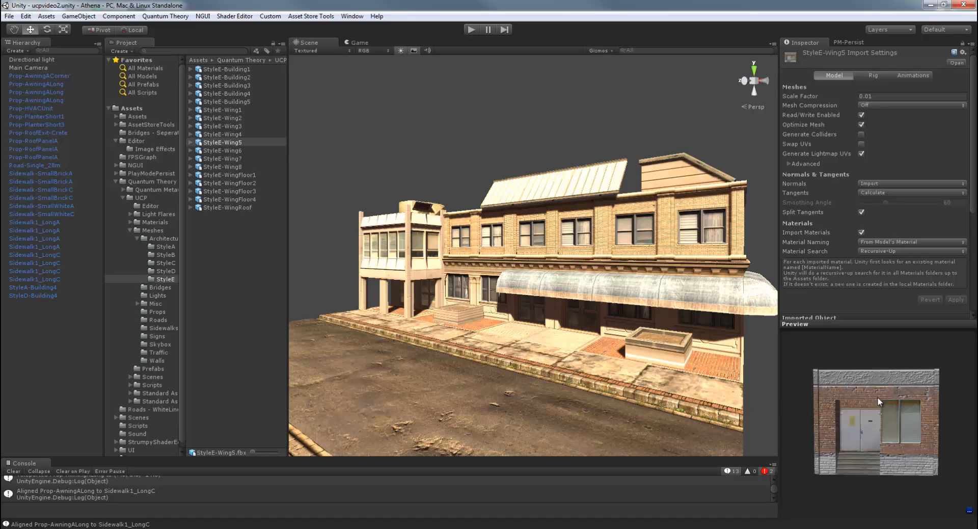
{"action": "left_click_drag", "start_coordinate": [875, 402], "coordinate": [885, 415]}
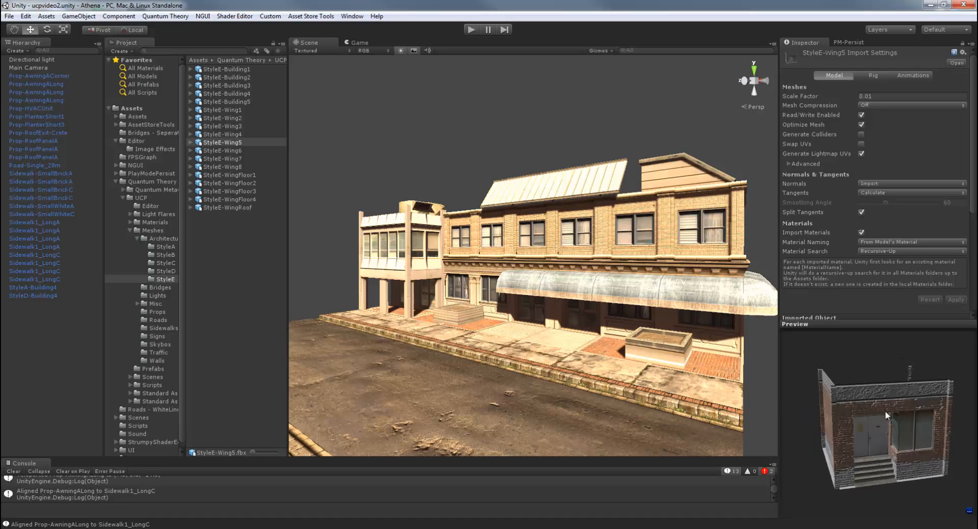
{"action": "left_click", "coordinate": [223, 126]}
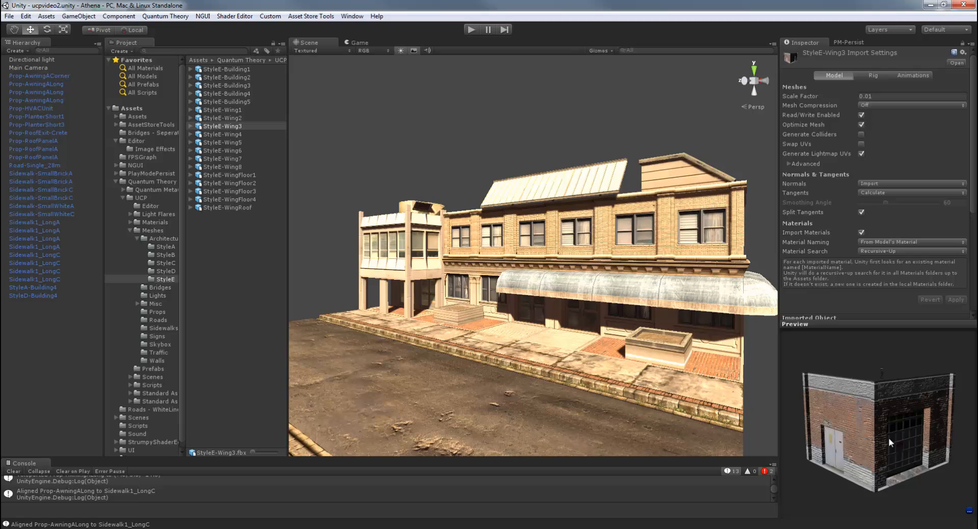
{"action": "mouse_move", "coordinate": [551, 353]}
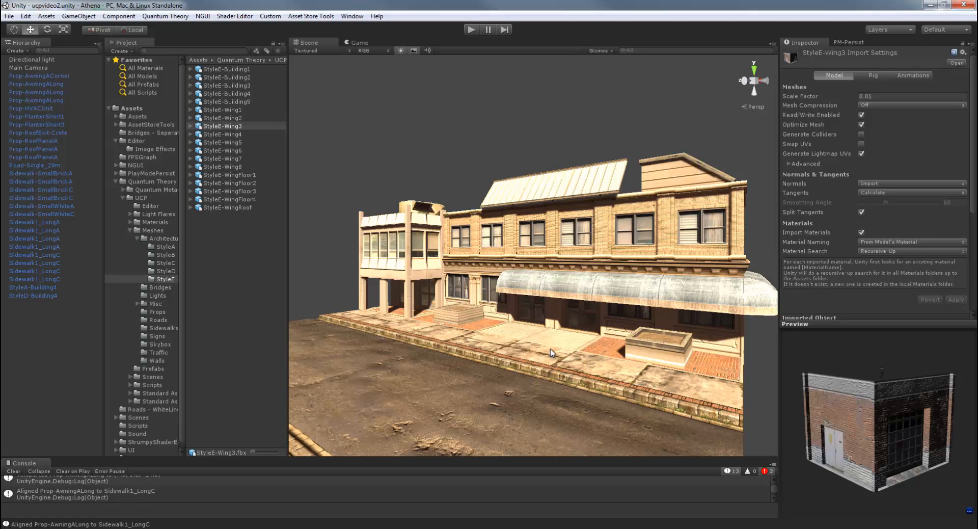
{"action": "mouse_move", "coordinate": [454, 326]}
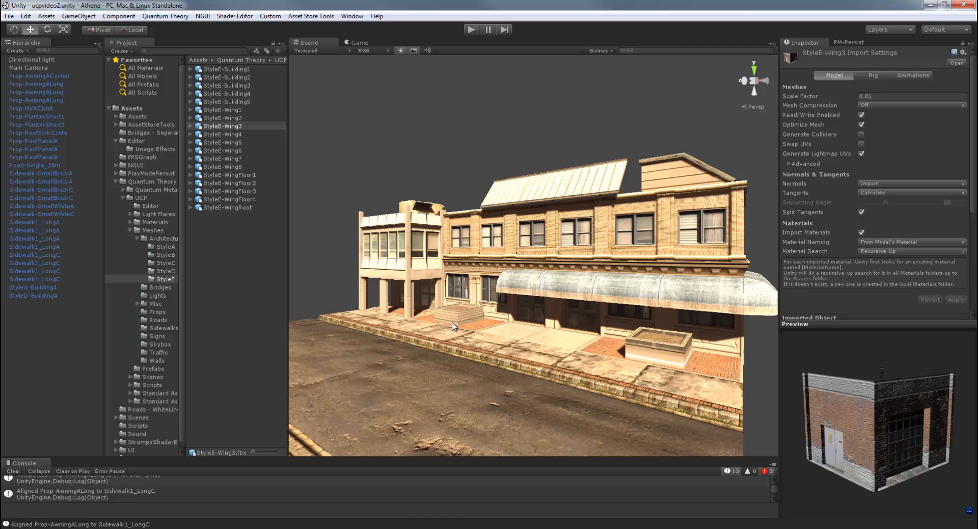
{"action": "mouse_move", "coordinate": [524, 327]}
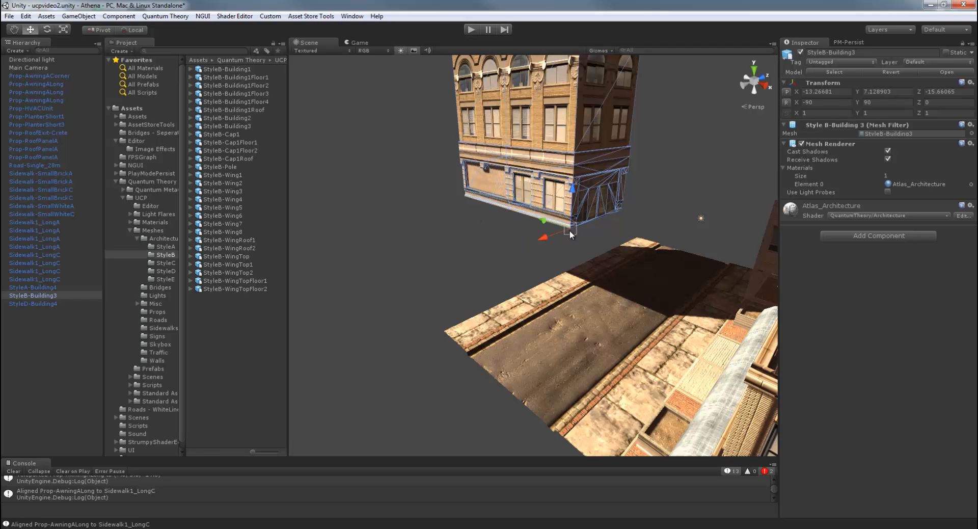
Set StyleB-Building3 down on the street and pick the next Style B piece from the list
{"action": "left_click_drag", "start_coordinate": [571, 234], "coordinate": [465, 274]}
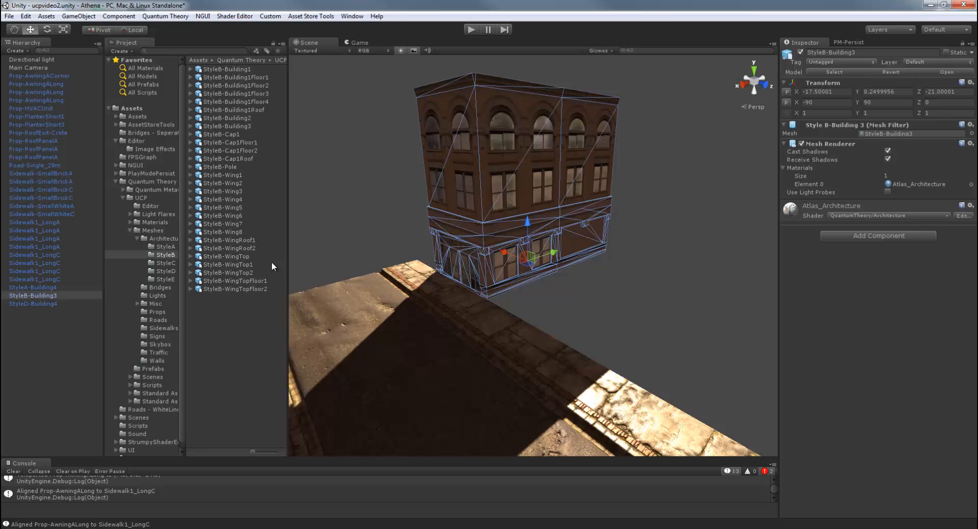
{"action": "mouse_move", "coordinate": [103, 280]}
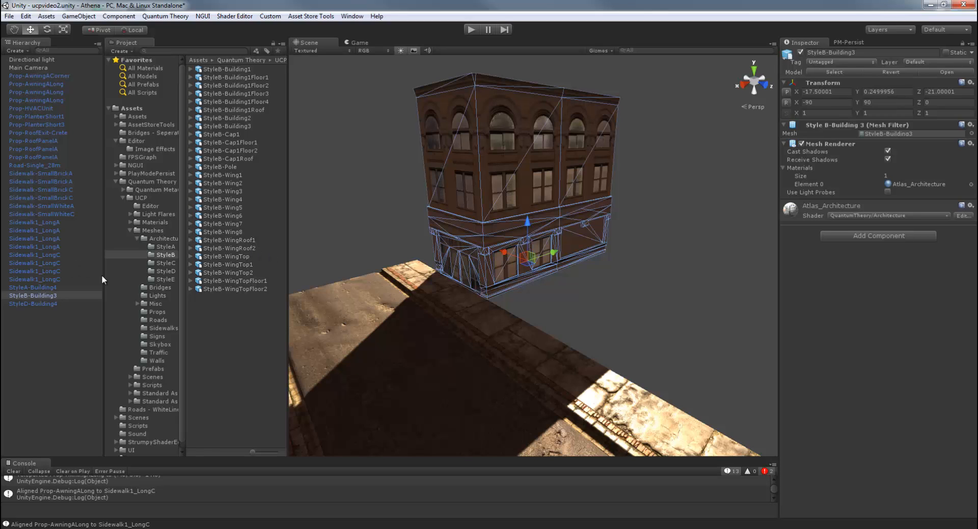
{"action": "left_click", "coordinate": [223, 198]}
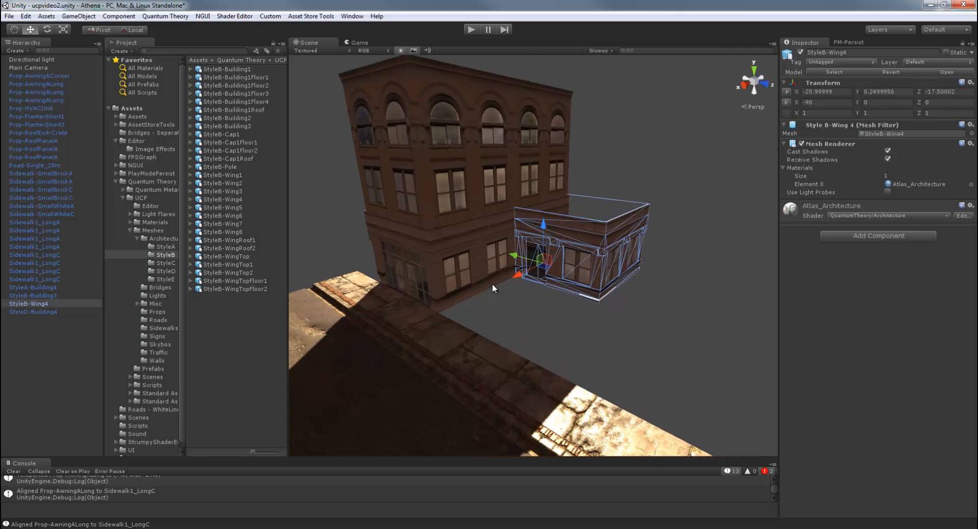
{"action": "scroll", "scroll_direction": "down", "scroll_amount": 3}
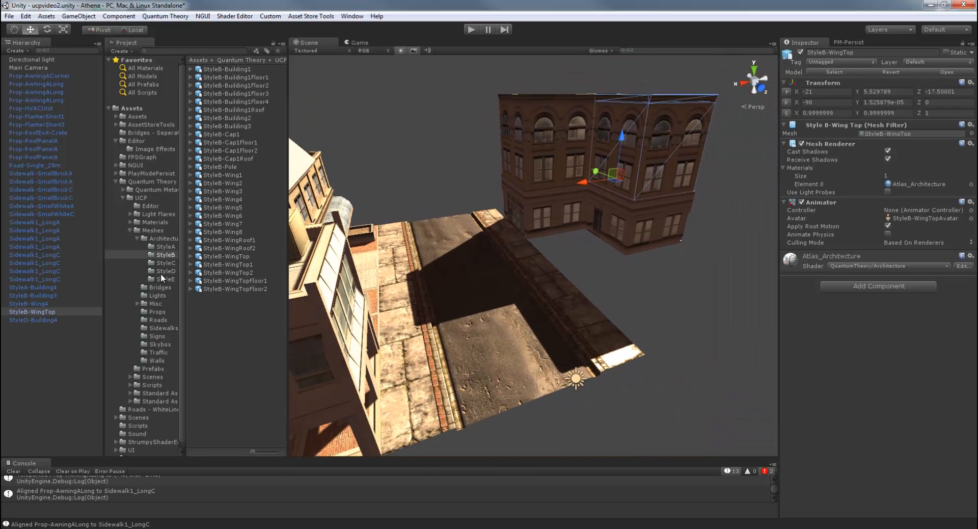
Place StyleD Building4, WingCorner4 and Wing4, turning Wing4 to sit against the corner
{"action": "left_click", "coordinate": [166, 270]}
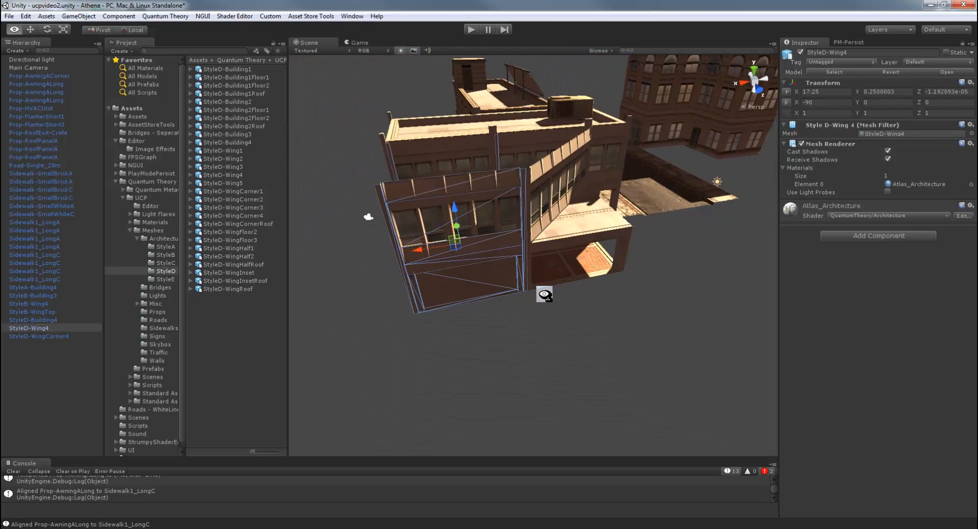
{"action": "scroll", "scroll_direction": "down", "scroll_amount": 3}
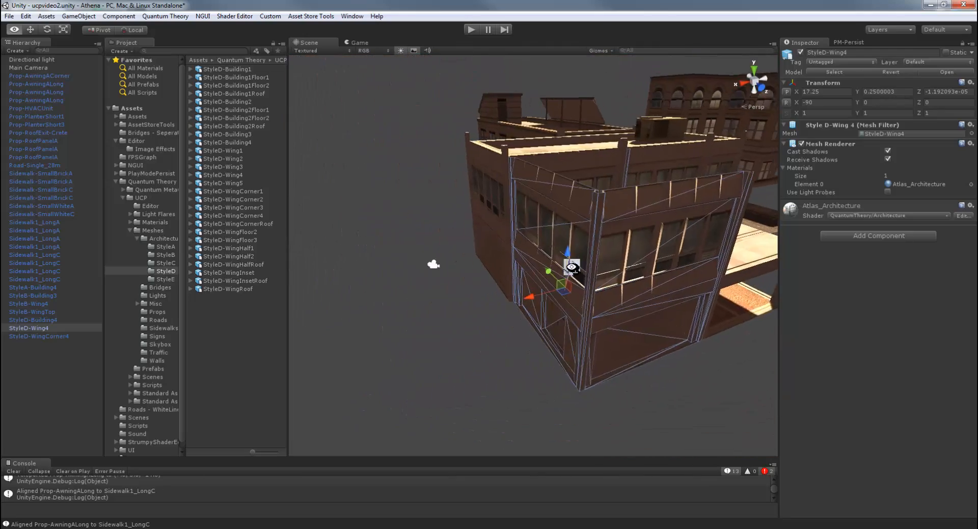
{"action": "left_click_drag", "start_coordinate": [567, 268], "coordinate": [514, 346]}
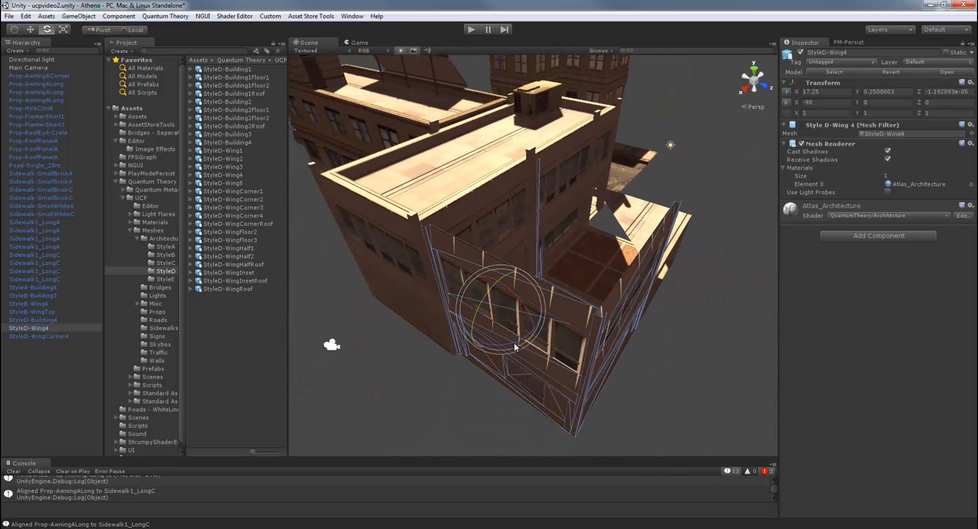
{"action": "left_click_drag", "start_coordinate": [515, 348], "coordinate": [636, 317]}
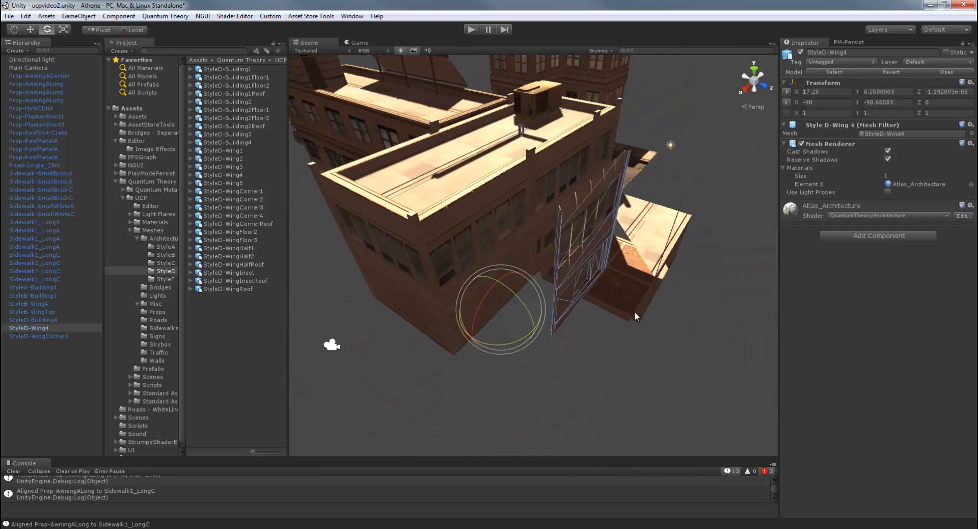
{"action": "left_click_drag", "start_coordinate": [636, 317], "coordinate": [546, 330]}
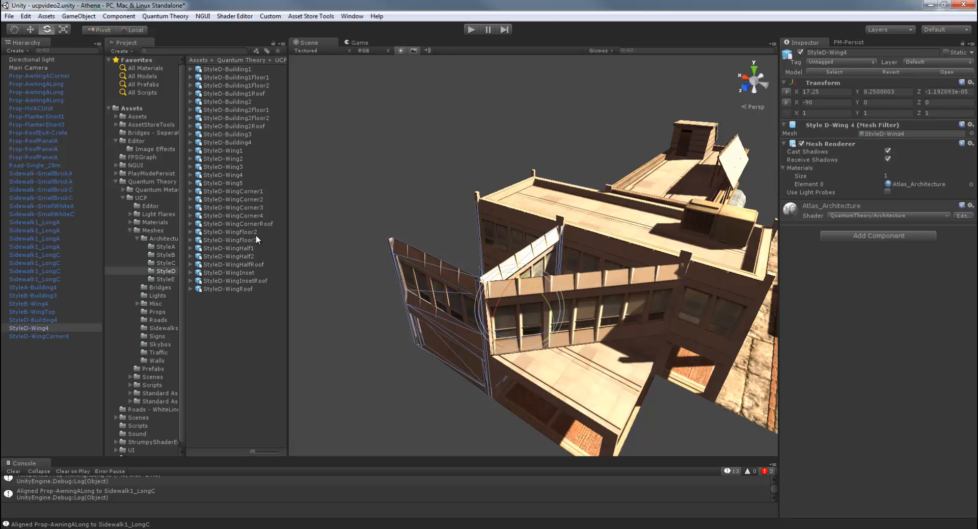
Put StyleD-WingCornerRoof on the corner wing and add StyleD-WingRoof for the side wing
{"action": "left_click", "coordinate": [44, 343]}
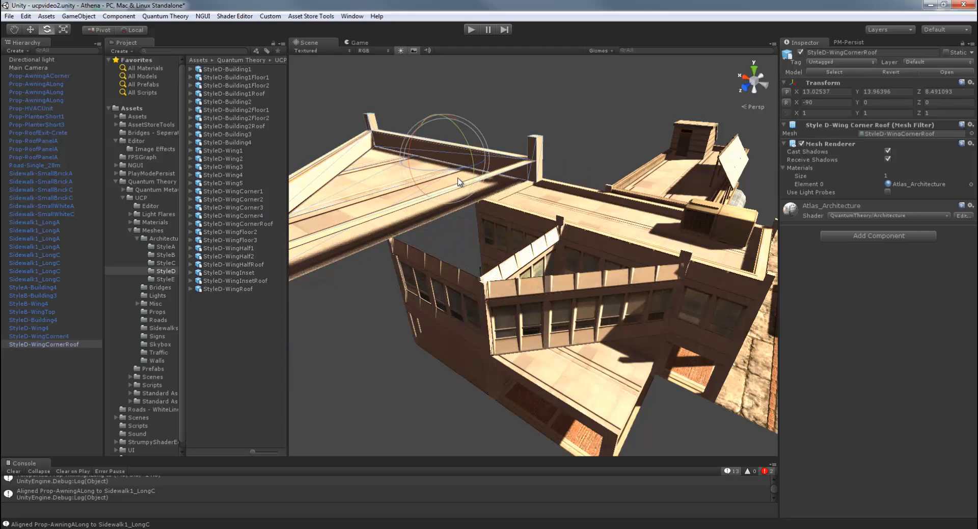
{"action": "left_click_drag", "start_coordinate": [459, 181], "coordinate": [514, 168]}
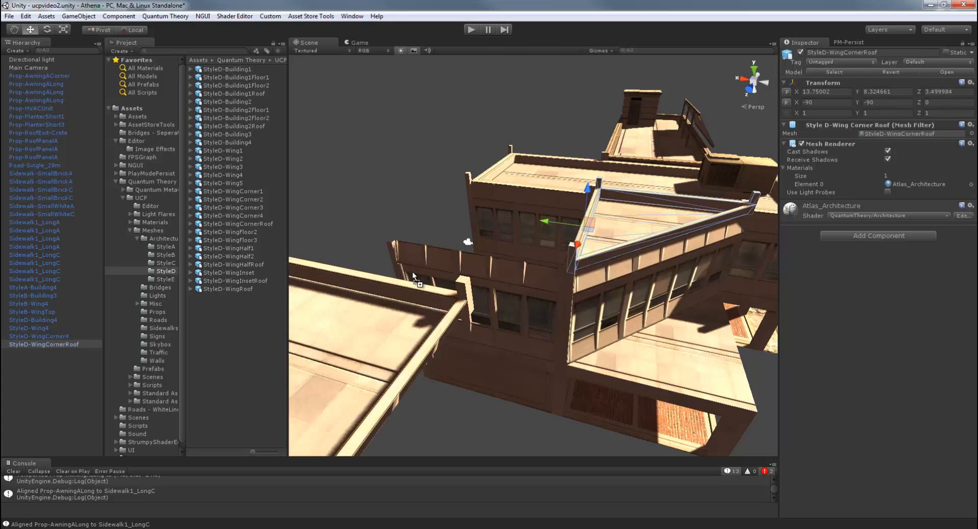
{"action": "left_click", "coordinate": [34, 351]}
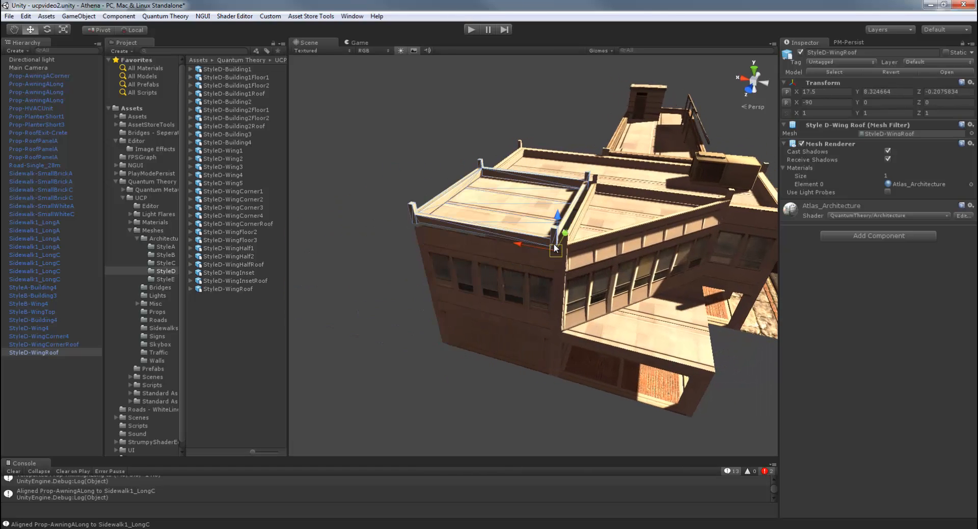
{"action": "scroll", "scroll_direction": "down", "scroll_amount": 3}
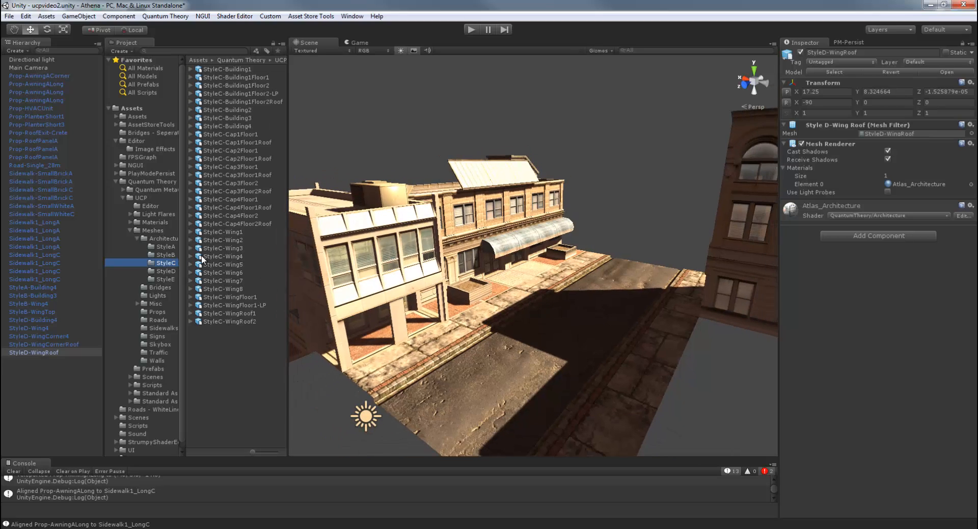
{"action": "mouse_move", "coordinate": [233, 252]}
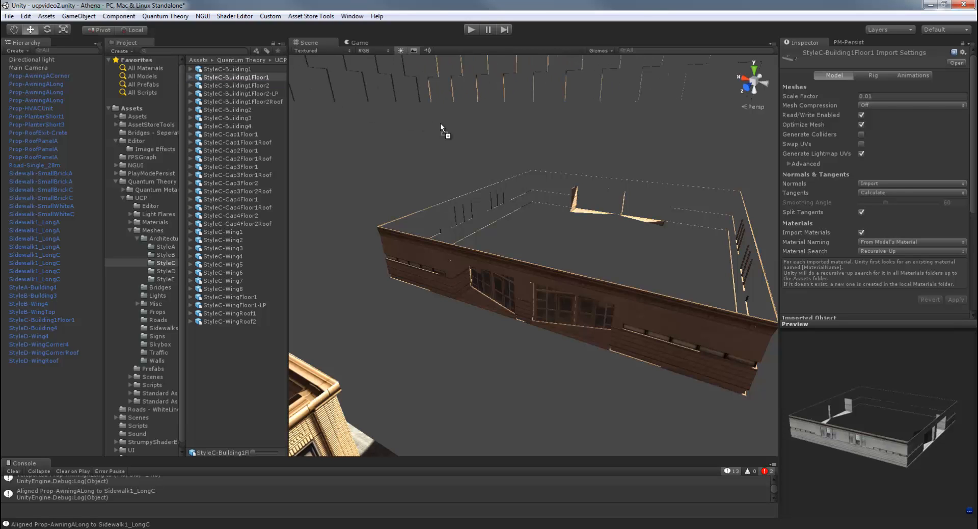
Add StyleC-Building1Floor2 onto the first floor and select the first cap floor piece
{"action": "left_click", "coordinate": [42, 327]}
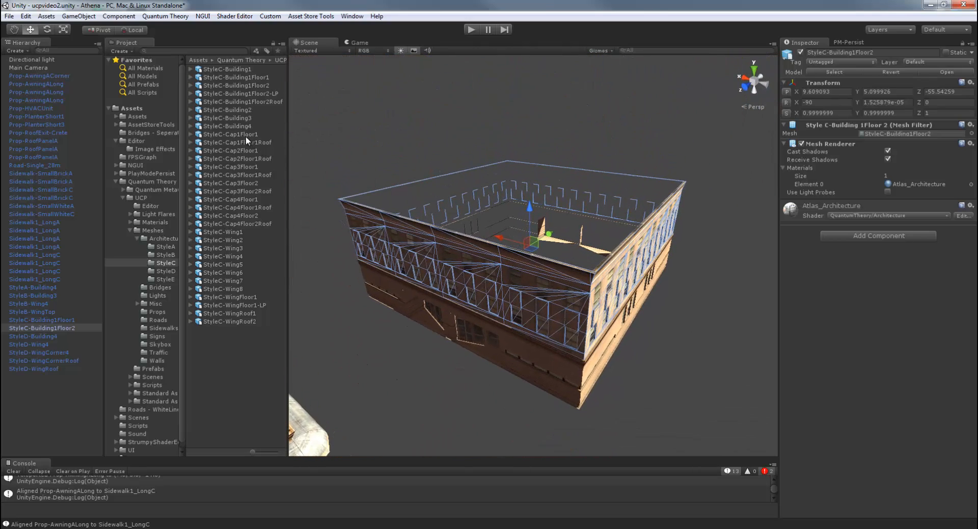
{"action": "left_click", "coordinate": [229, 134]}
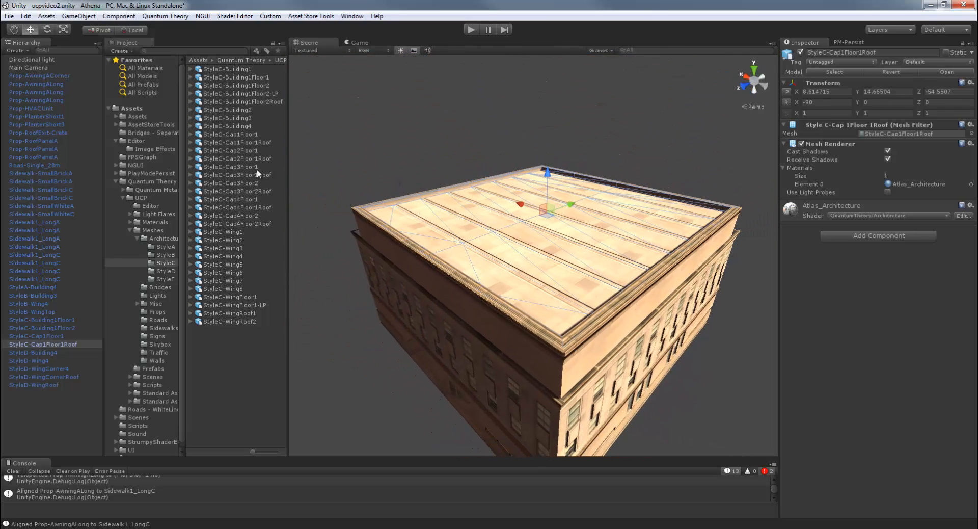
Add StyleC-Cap2Floor1 and center it on the tower's roof
{"action": "left_click", "coordinate": [43, 352]}
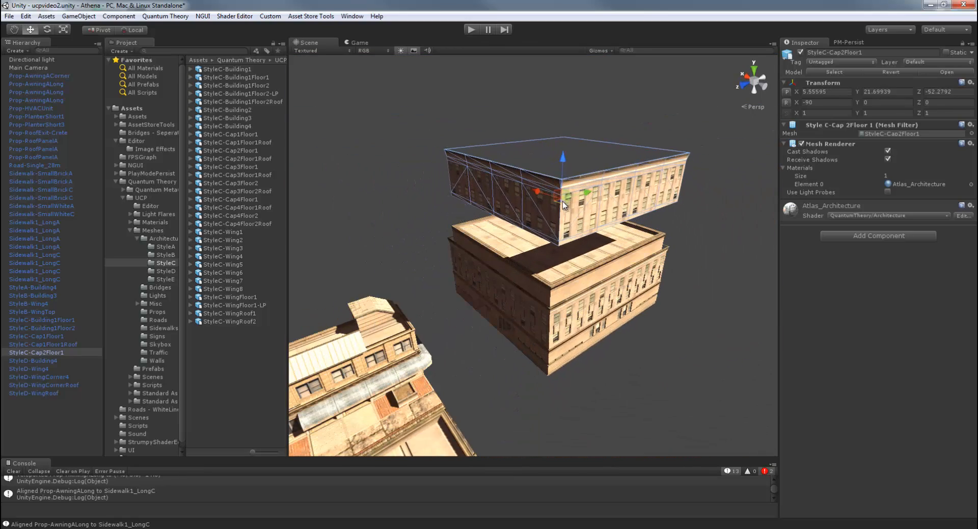
{"action": "left_click_drag", "start_coordinate": [561, 205], "coordinate": [552, 199]}
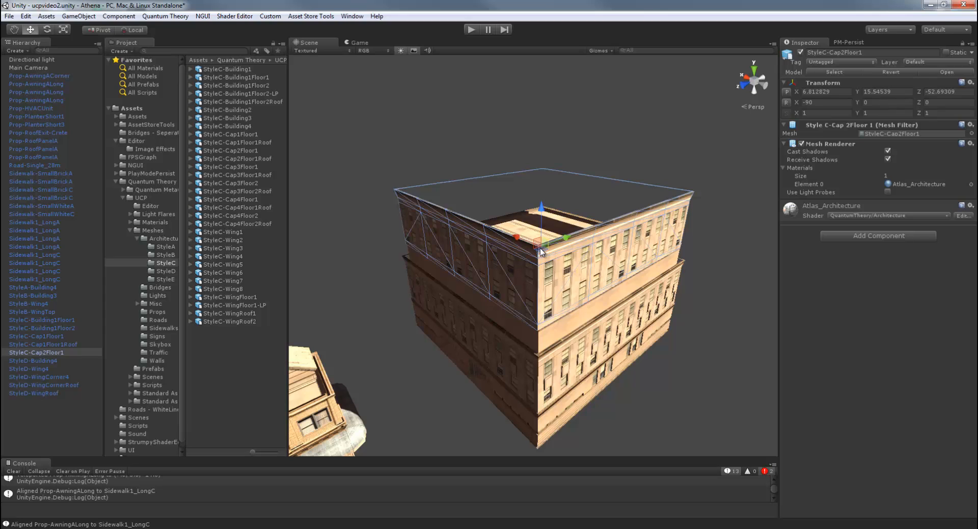
{"action": "left_click_drag", "start_coordinate": [540, 250], "coordinate": [538, 256]}
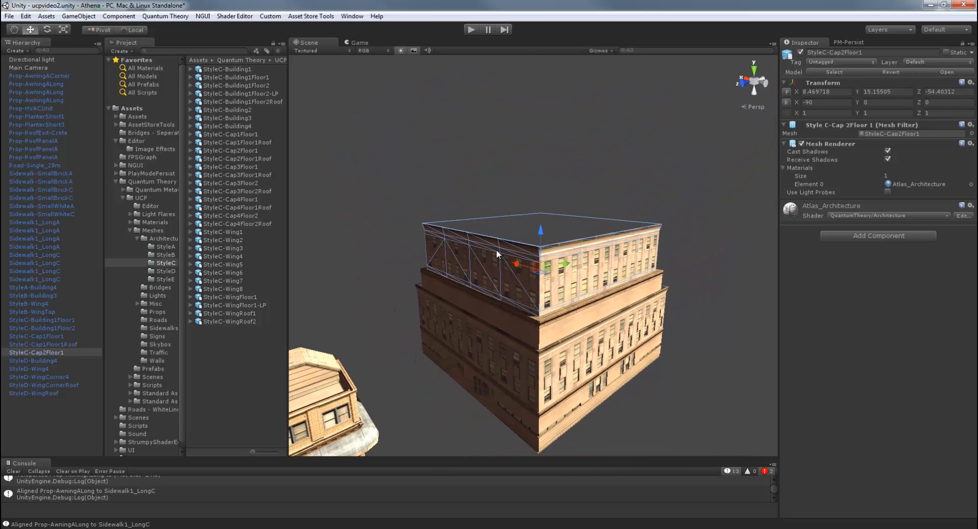
{"action": "mouse_move", "coordinate": [261, 167]}
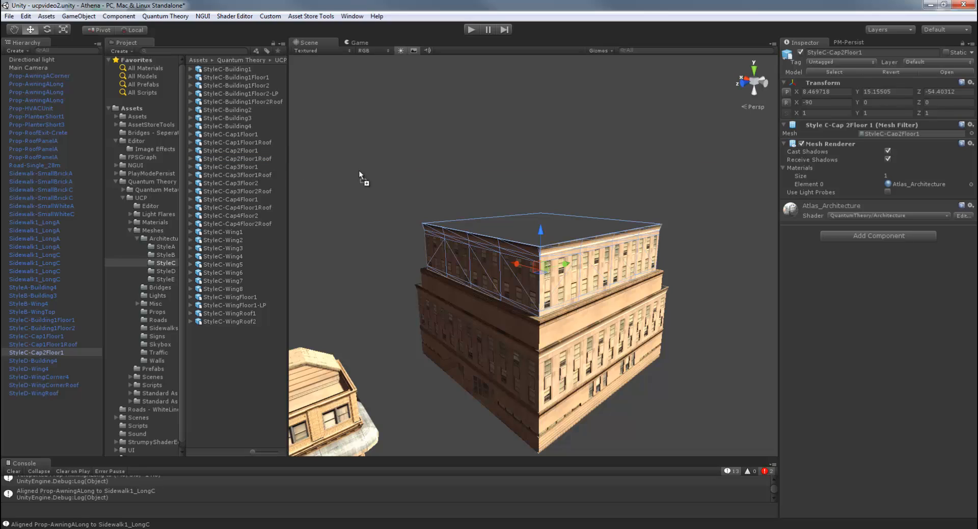
Add Cap2Floor1Roof, then set Cap3Floor1 on top of the tower
{"action": "left_click", "coordinate": [44, 360]}
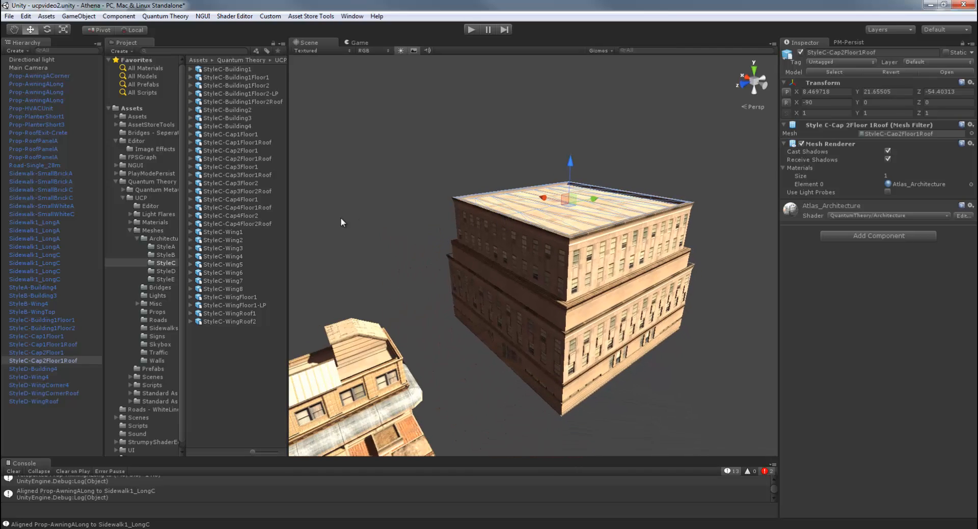
{"action": "mouse_move", "coordinate": [267, 211]}
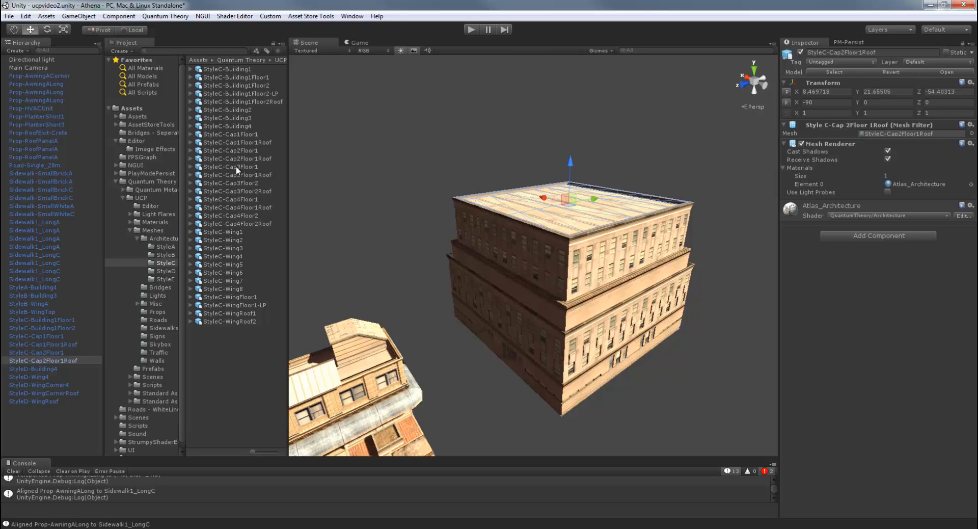
{"action": "left_click", "coordinate": [44, 368]}
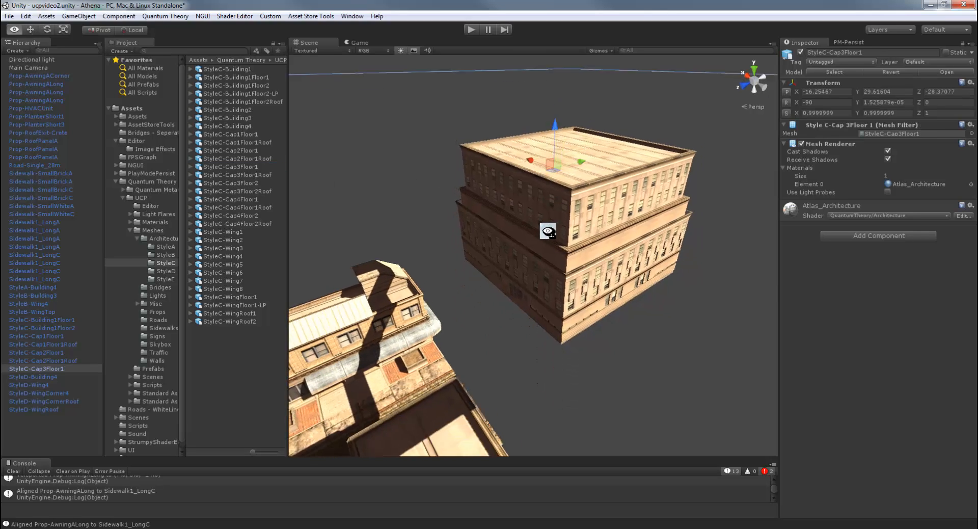
{"action": "left_click_drag", "start_coordinate": [547, 231], "coordinate": [551, 153]}
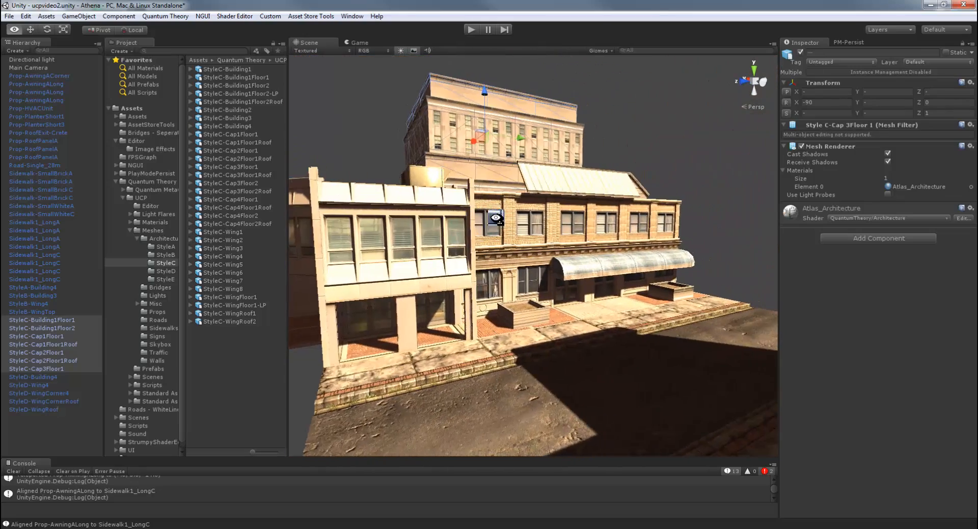
Drag the grouped StyleC tower to stand behind the Style E storefront
{"action": "left_click_drag", "start_coordinate": [499, 218], "coordinate": [468, 193]}
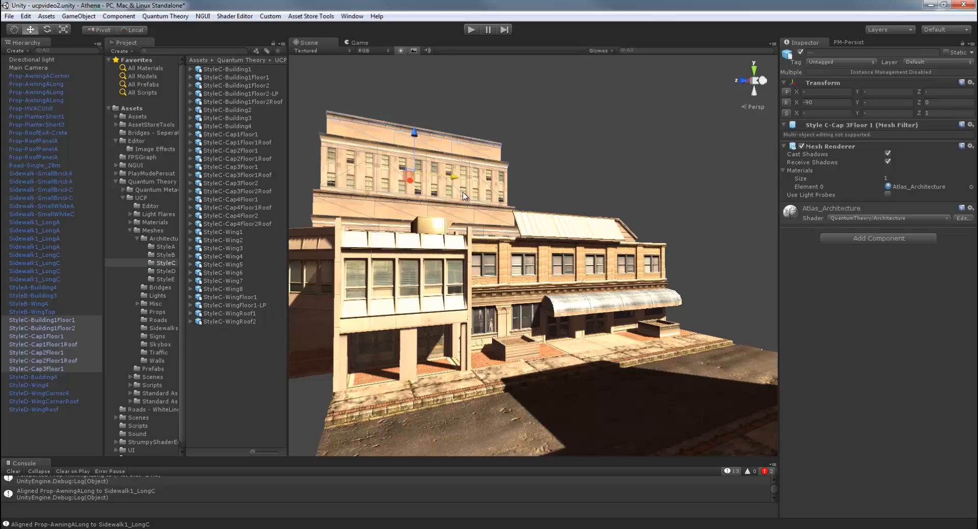